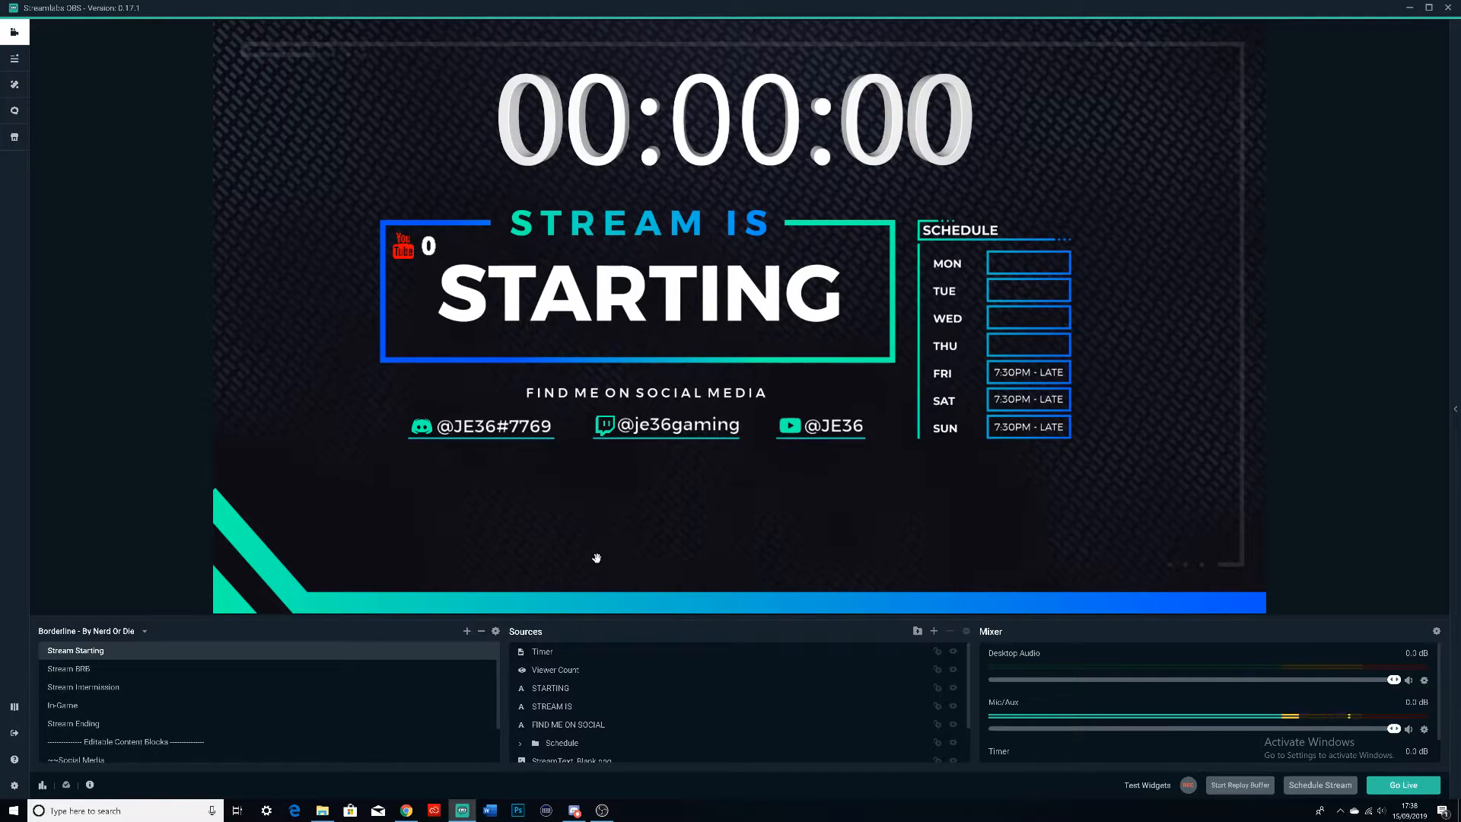
mouse_move(28, 349)
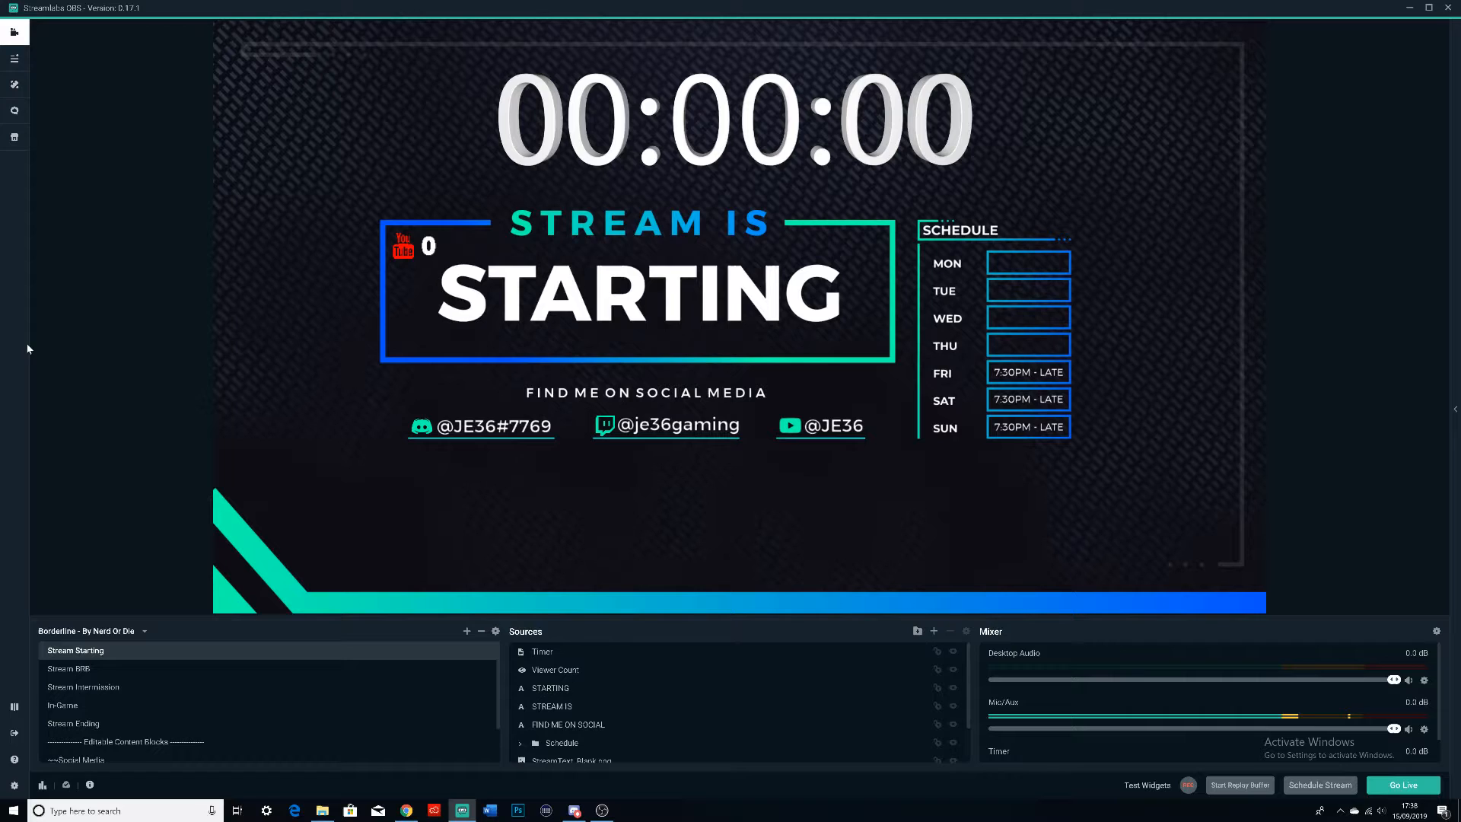
mouse_move(106, 385)
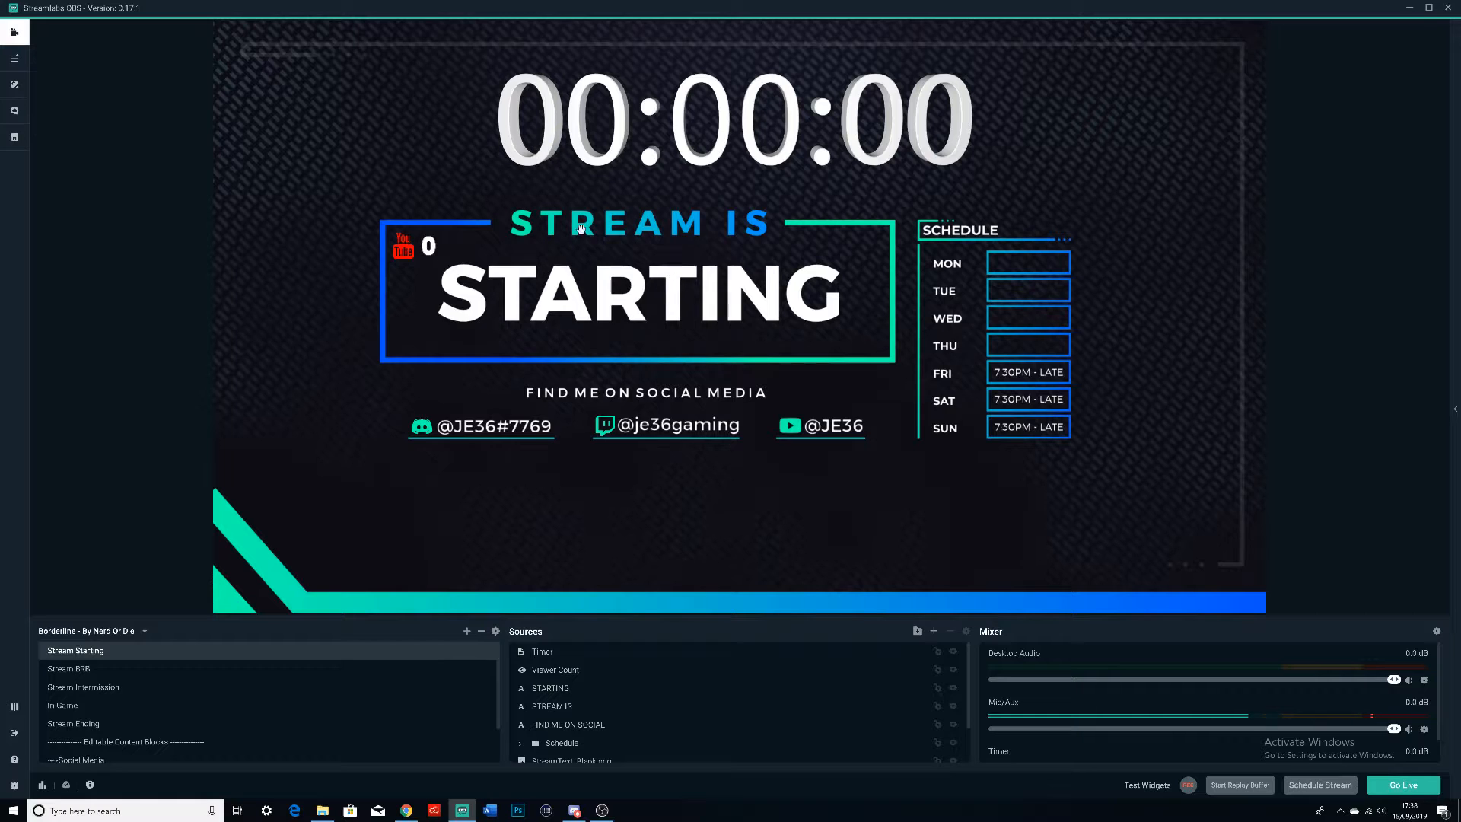
mouse_move(92, 706)
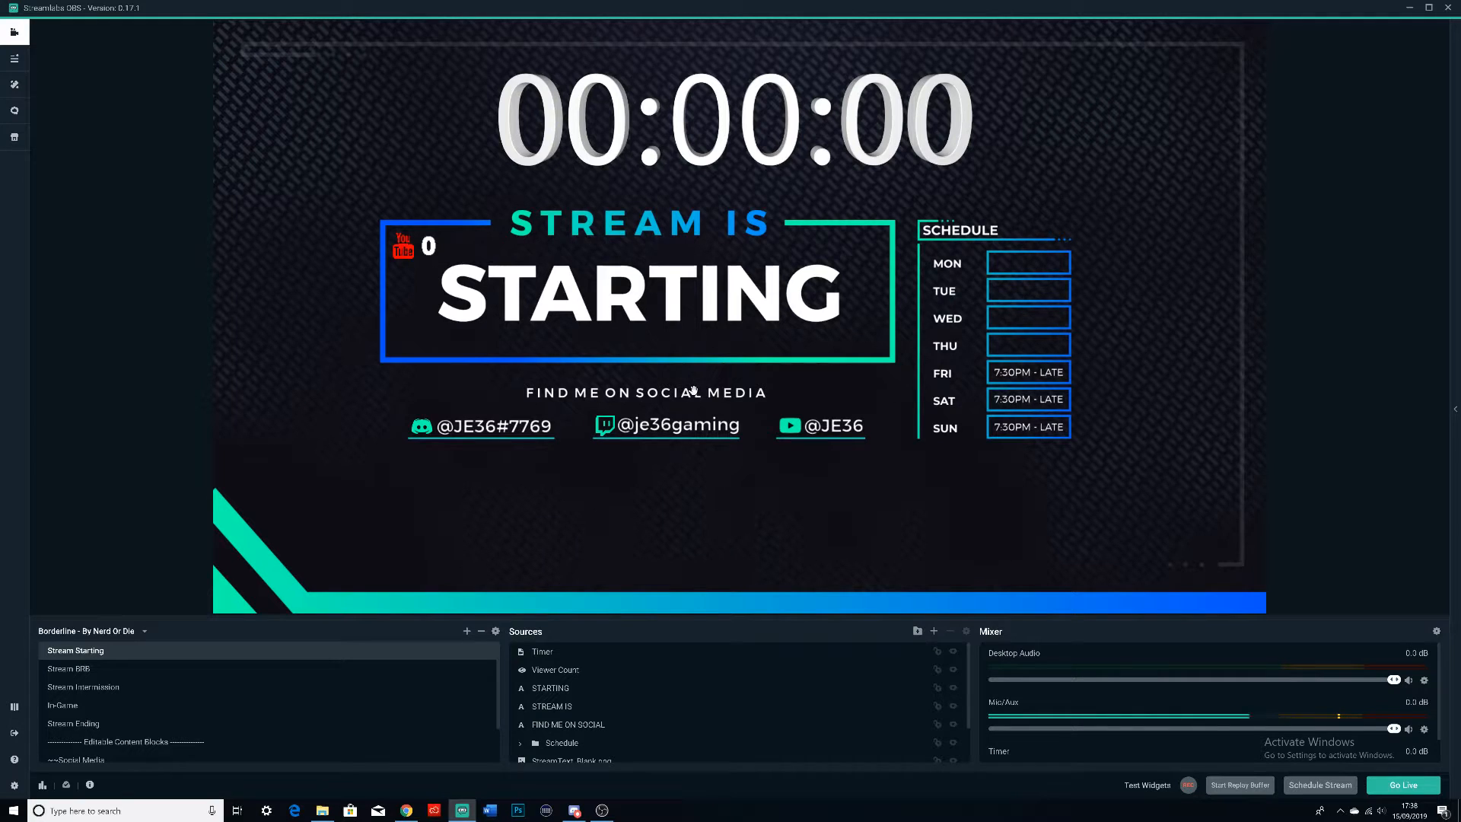
mouse_move(787, 297)
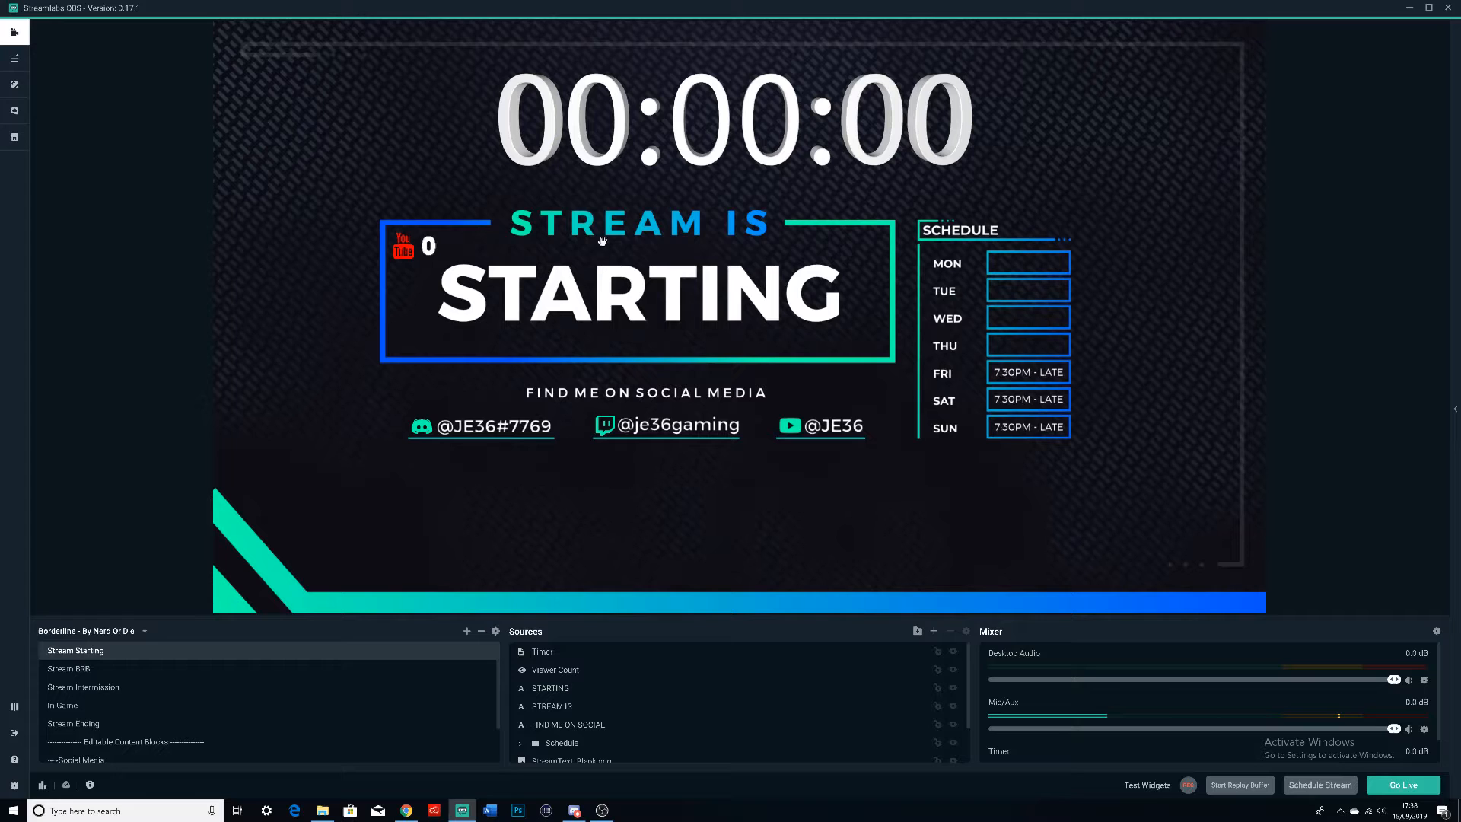
mouse_move(603, 216)
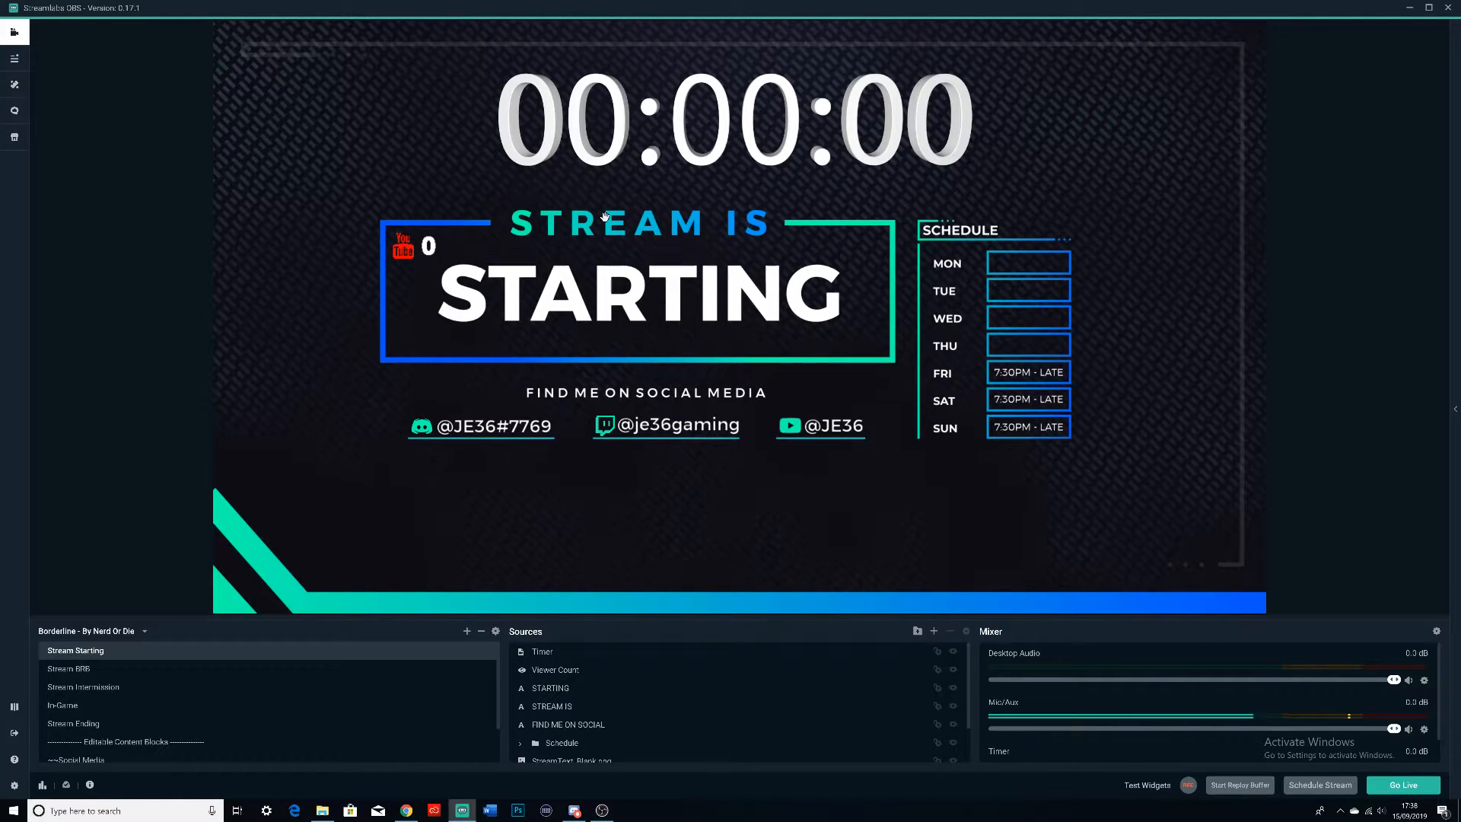
mouse_move(450, 438)
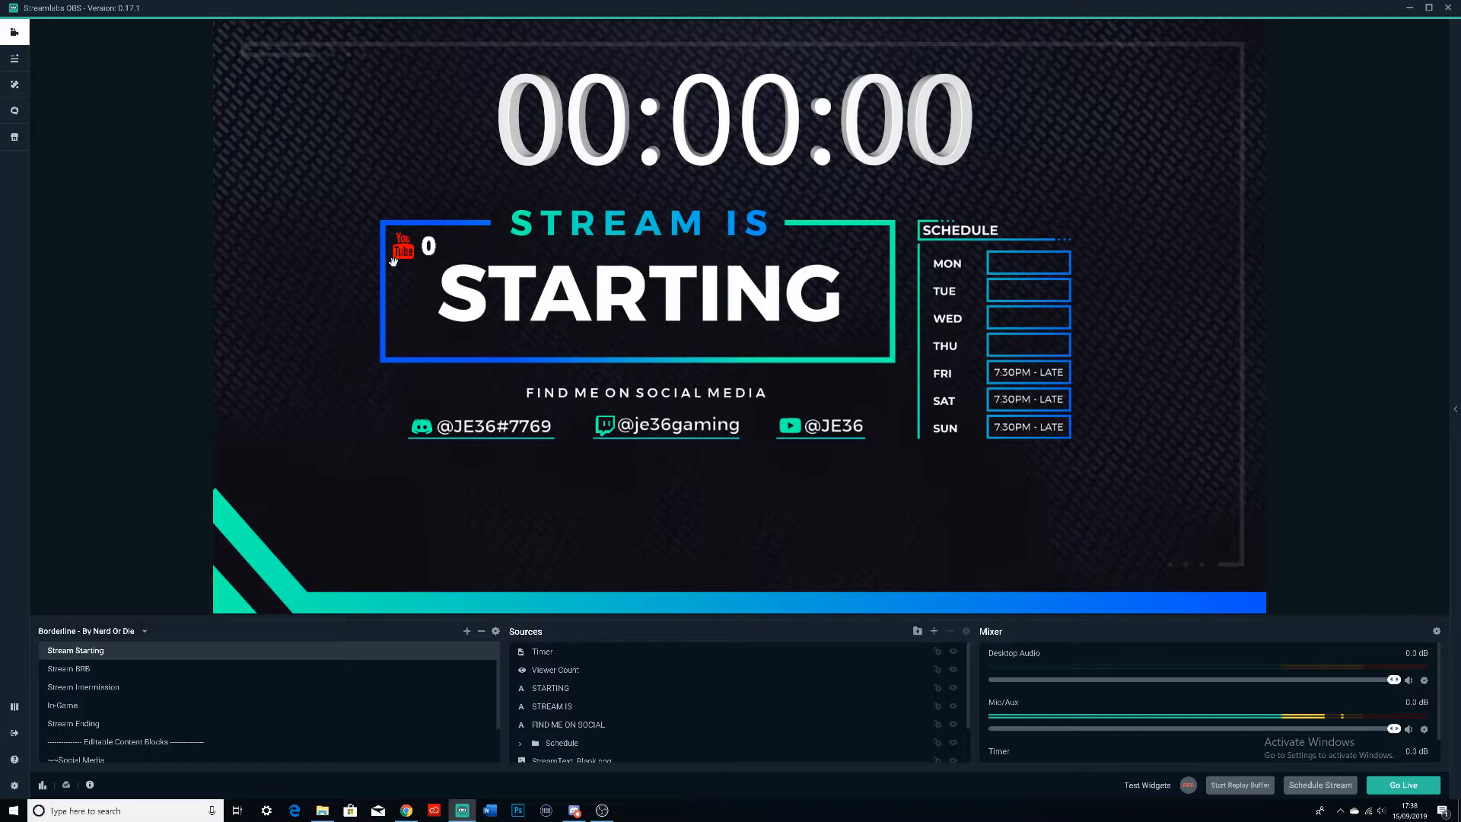
mouse_move(439, 263)
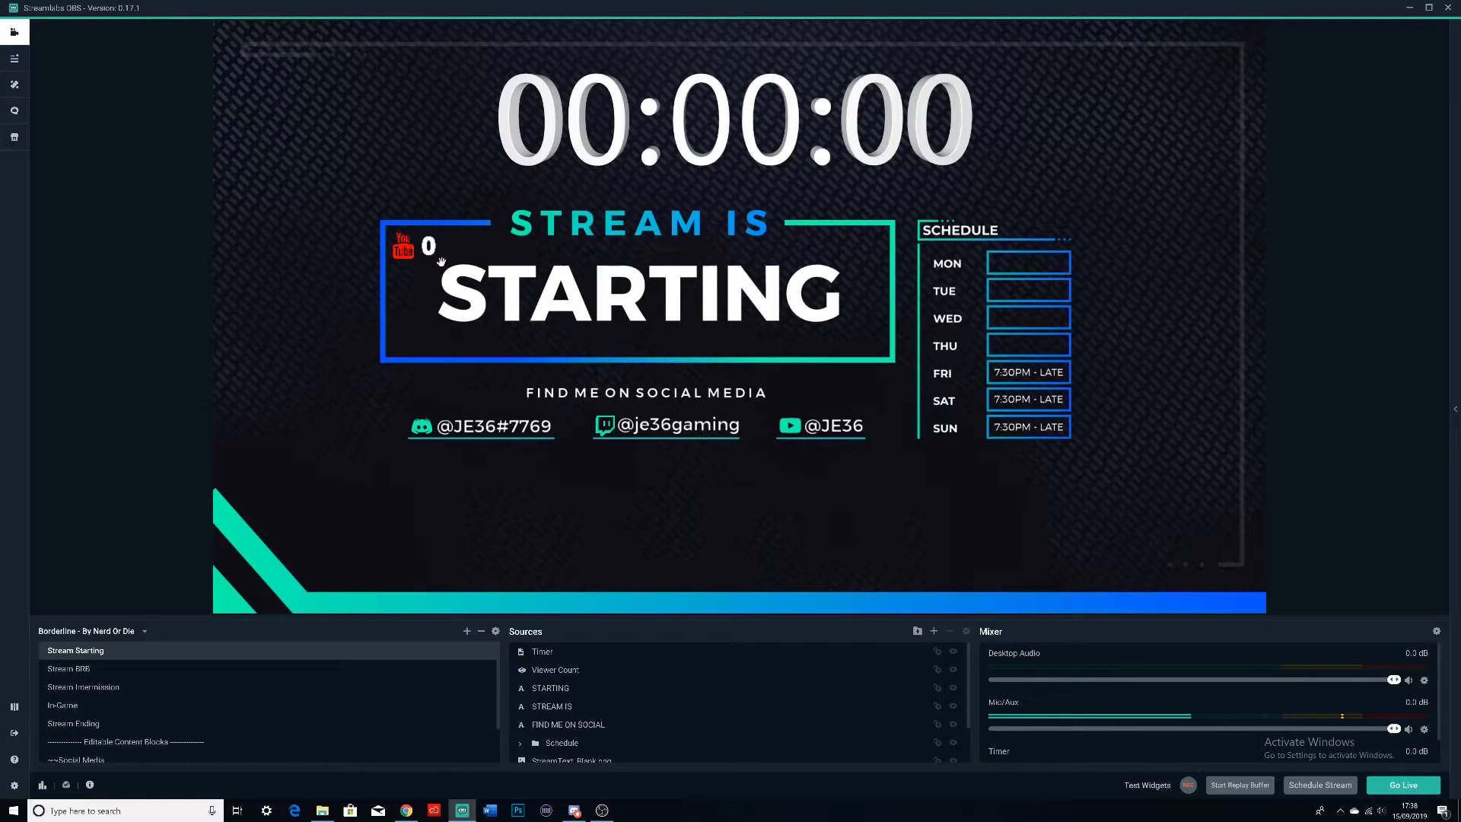
mouse_move(1008, 282)
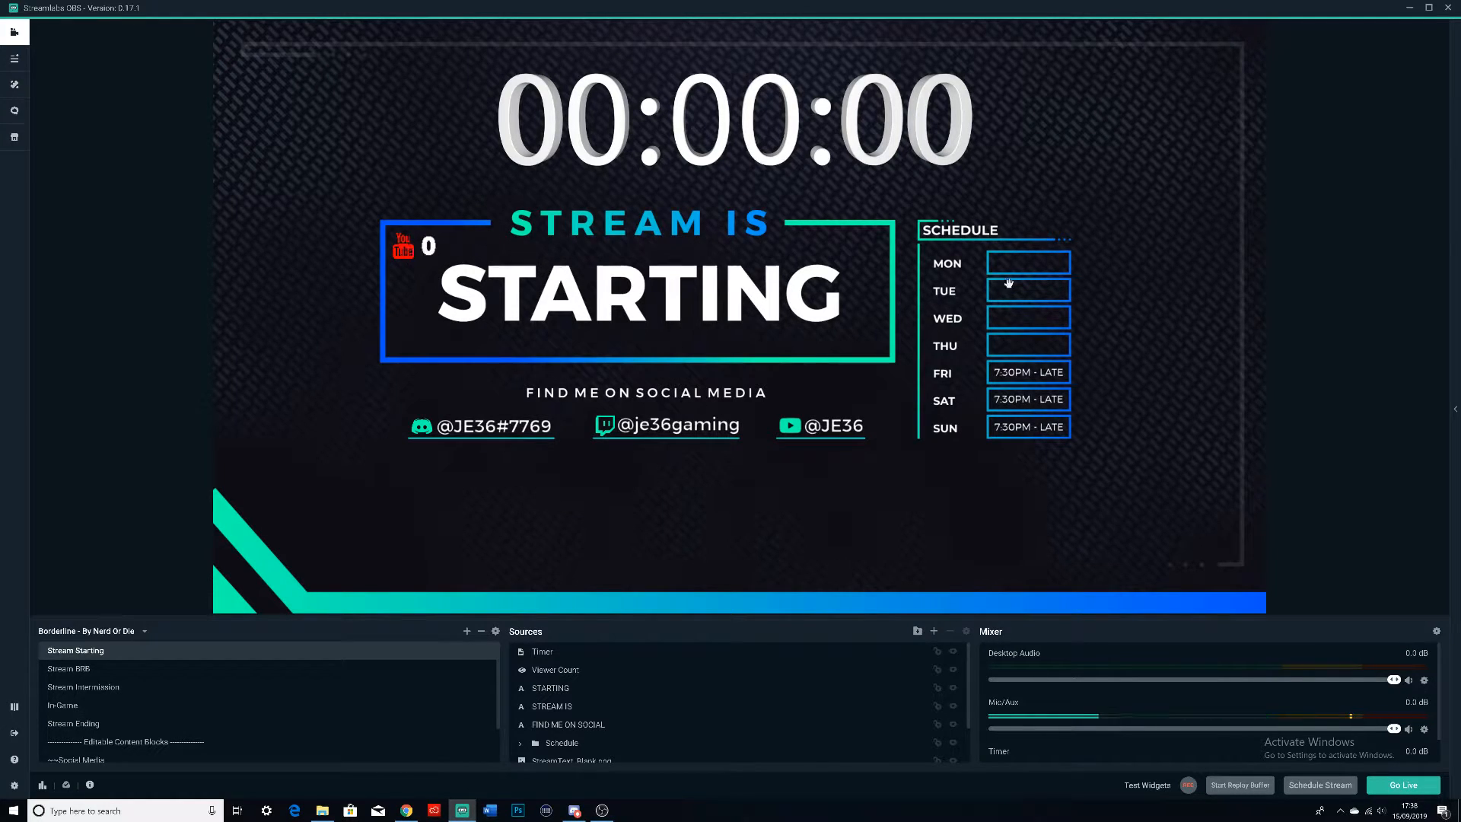
mouse_move(995, 402)
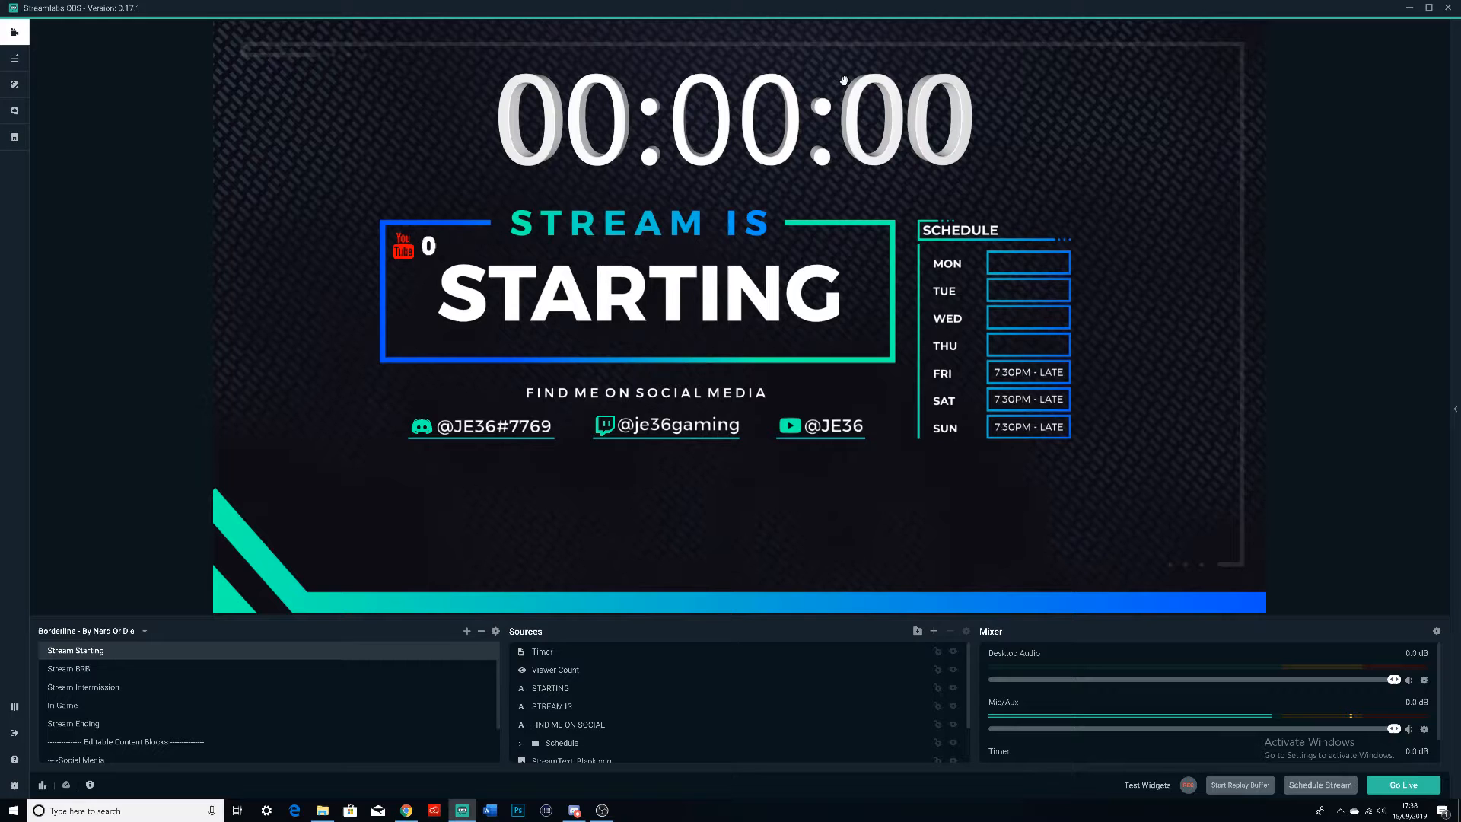
mouse_move(721, 144)
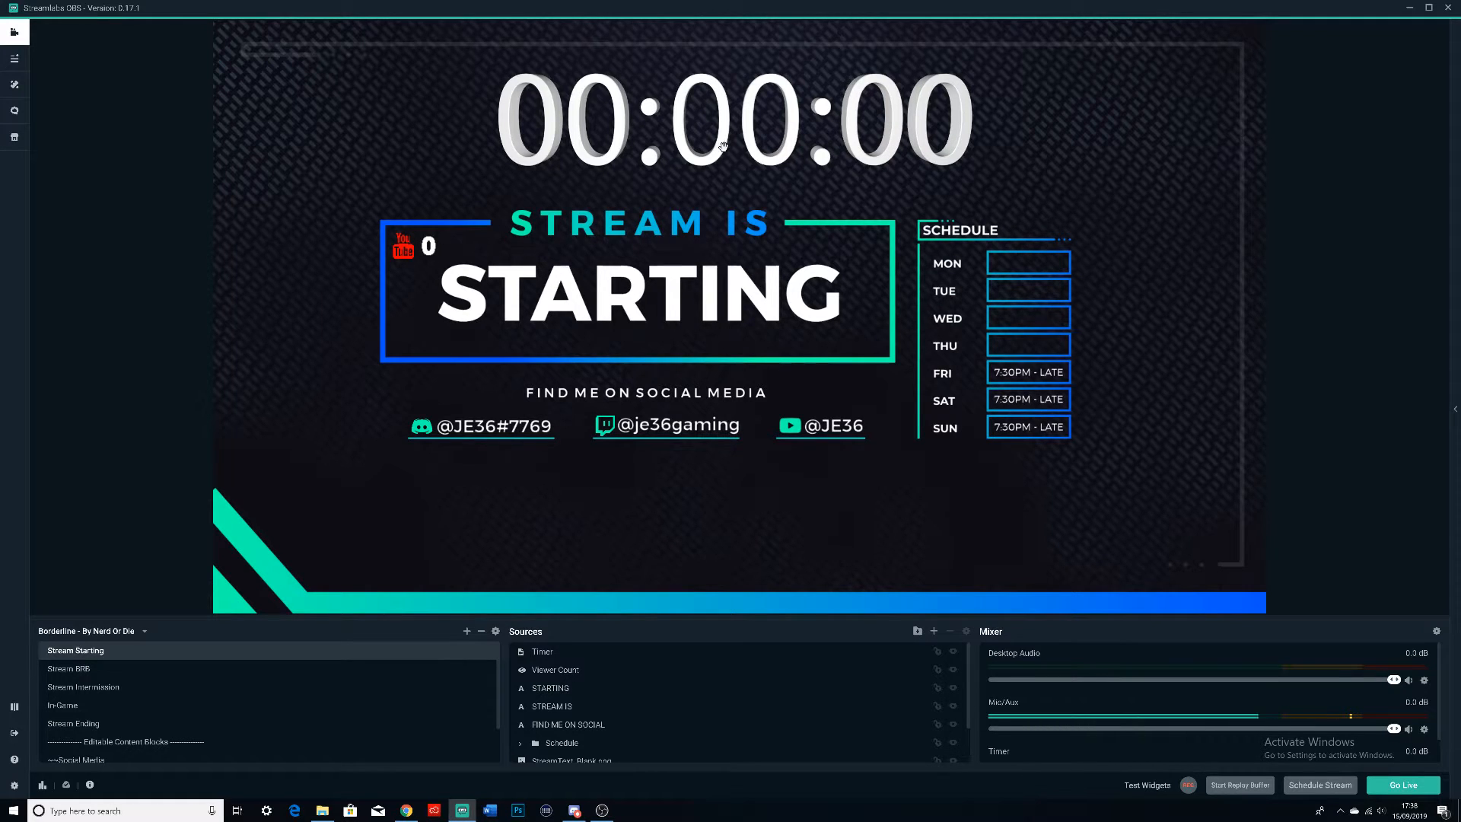
Switch to the In-Game scene and bring the Stream Deck window up over the editor.
left_click(62, 705)
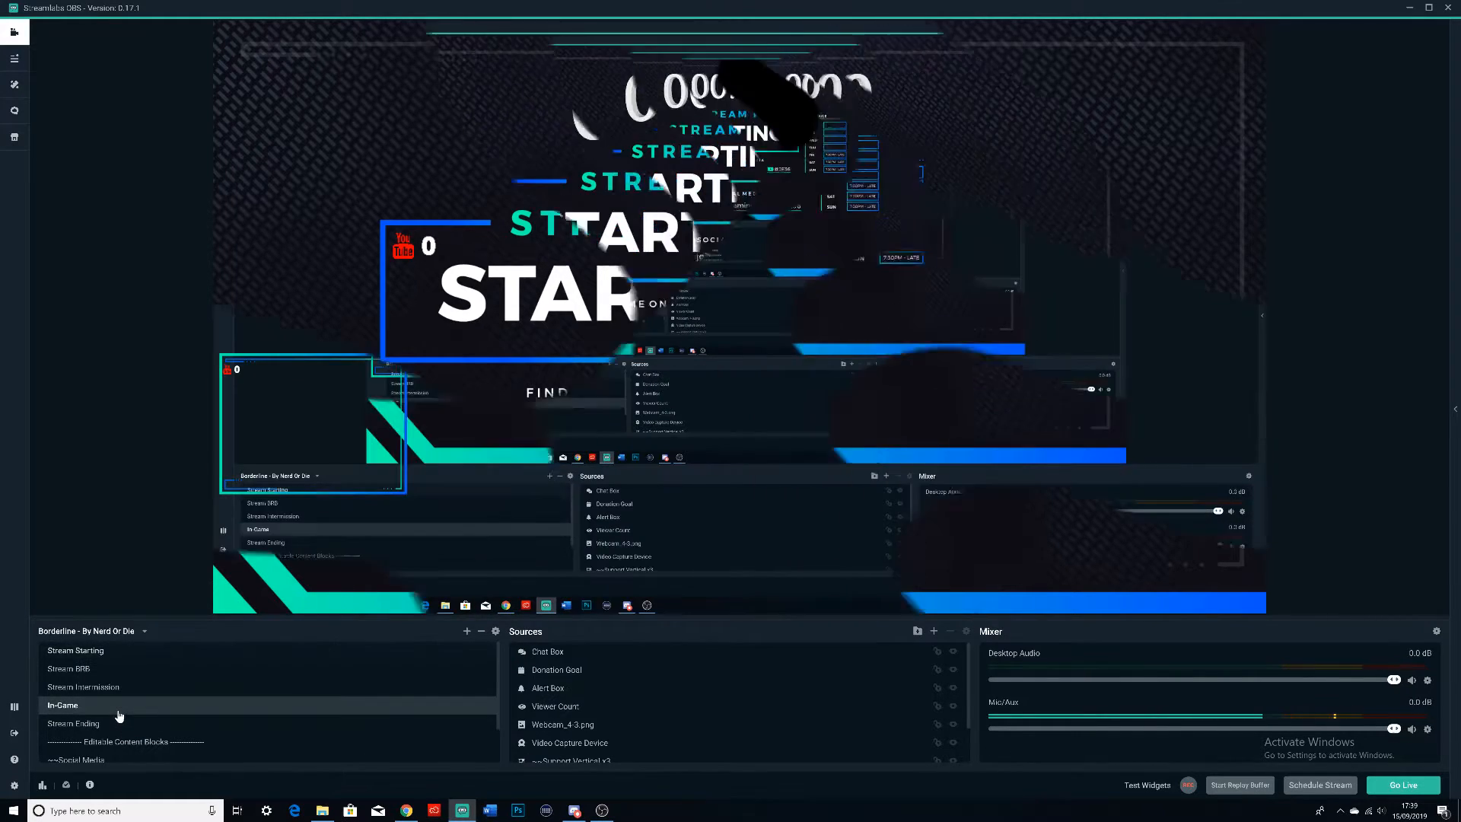
left_click(77, 650)
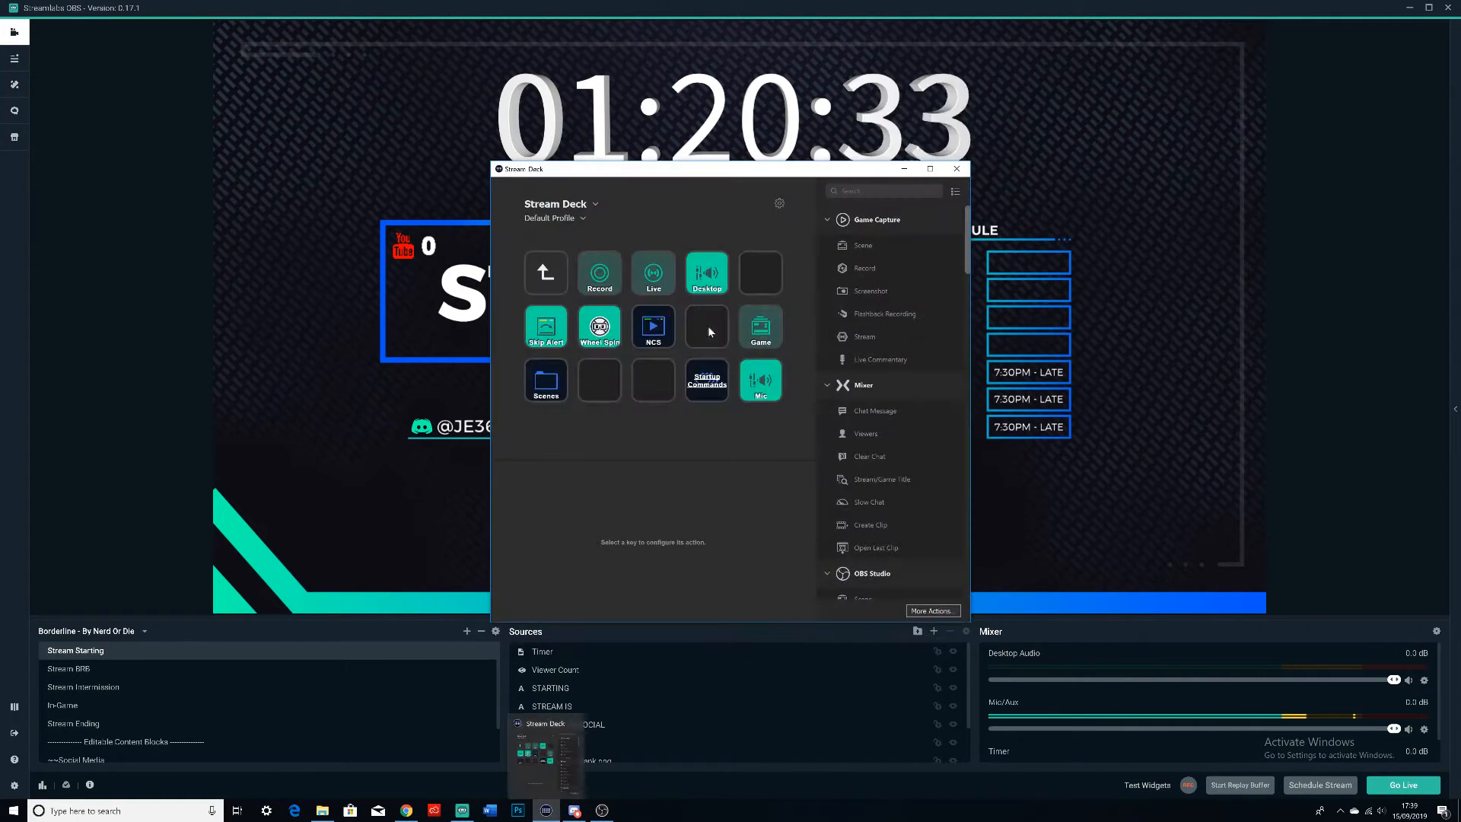
Select the Startup Commands key and expand its Multi Action list of six actions.
left_click(706, 381)
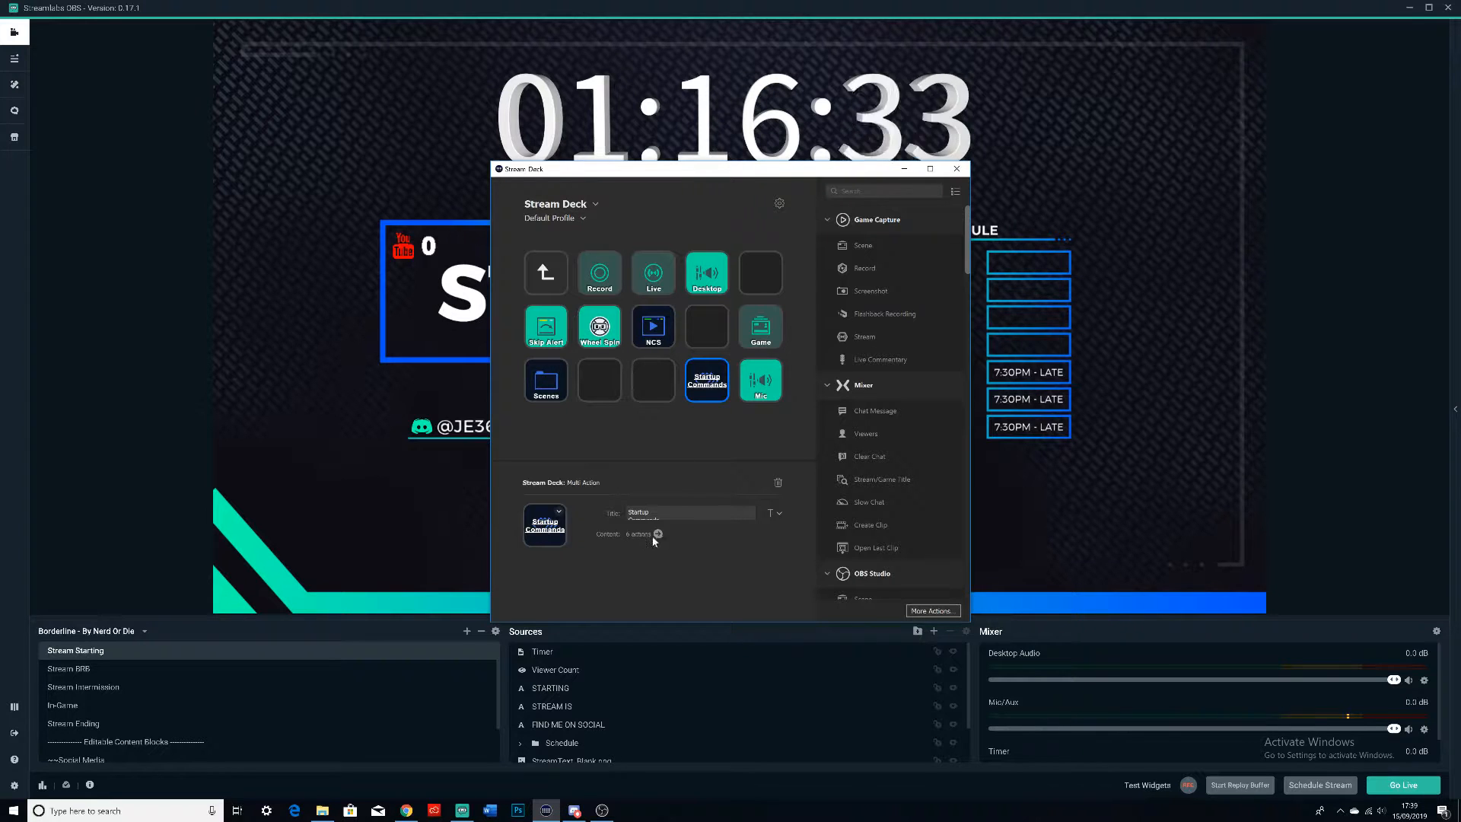
left_click(657, 532)
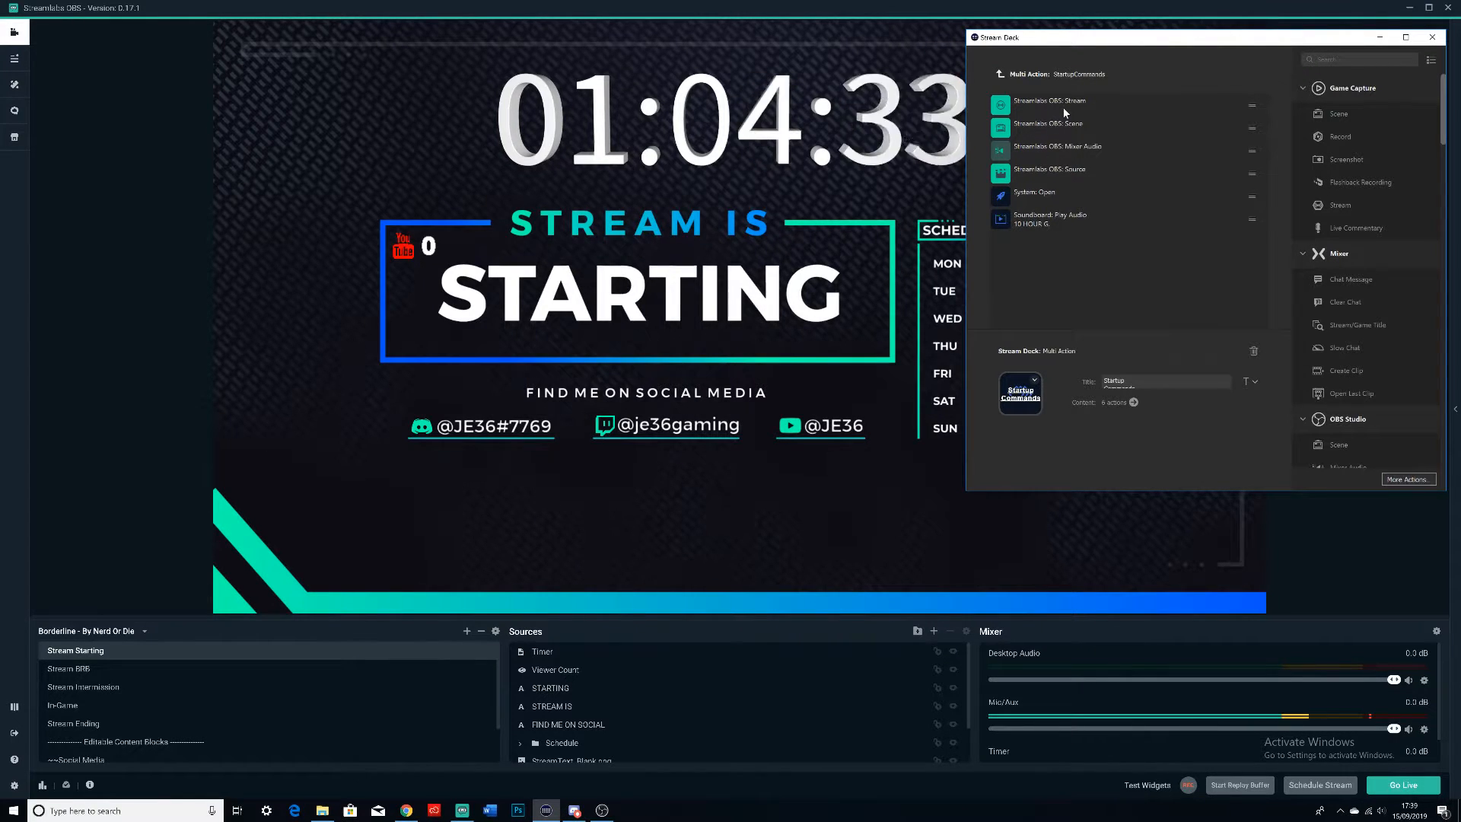
Review the Stream, Scene, Mixer Audio, System Open and Audio Playback actions' settings in turn.
left_click(1050, 100)
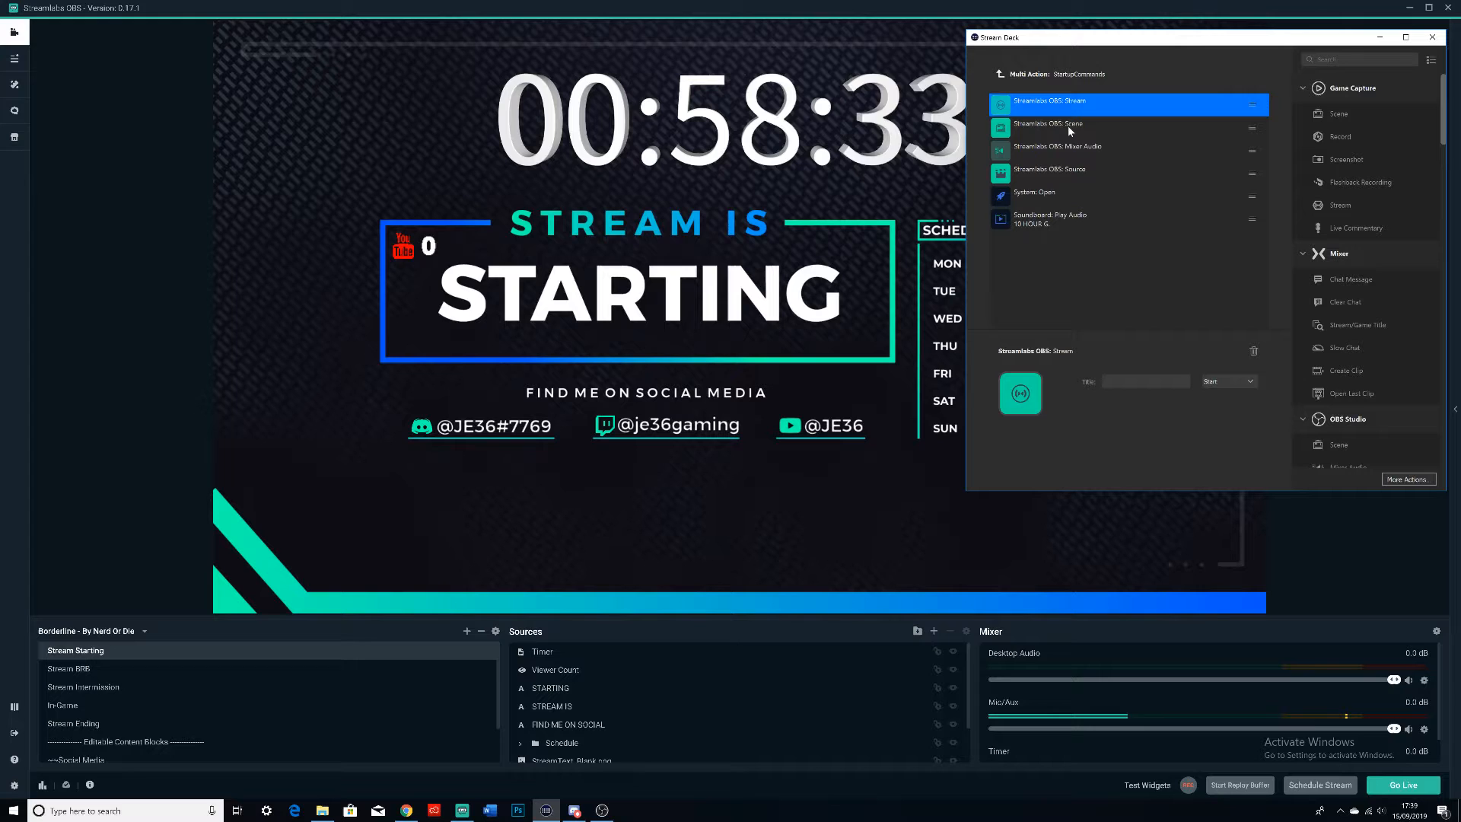
left_click(1068, 131)
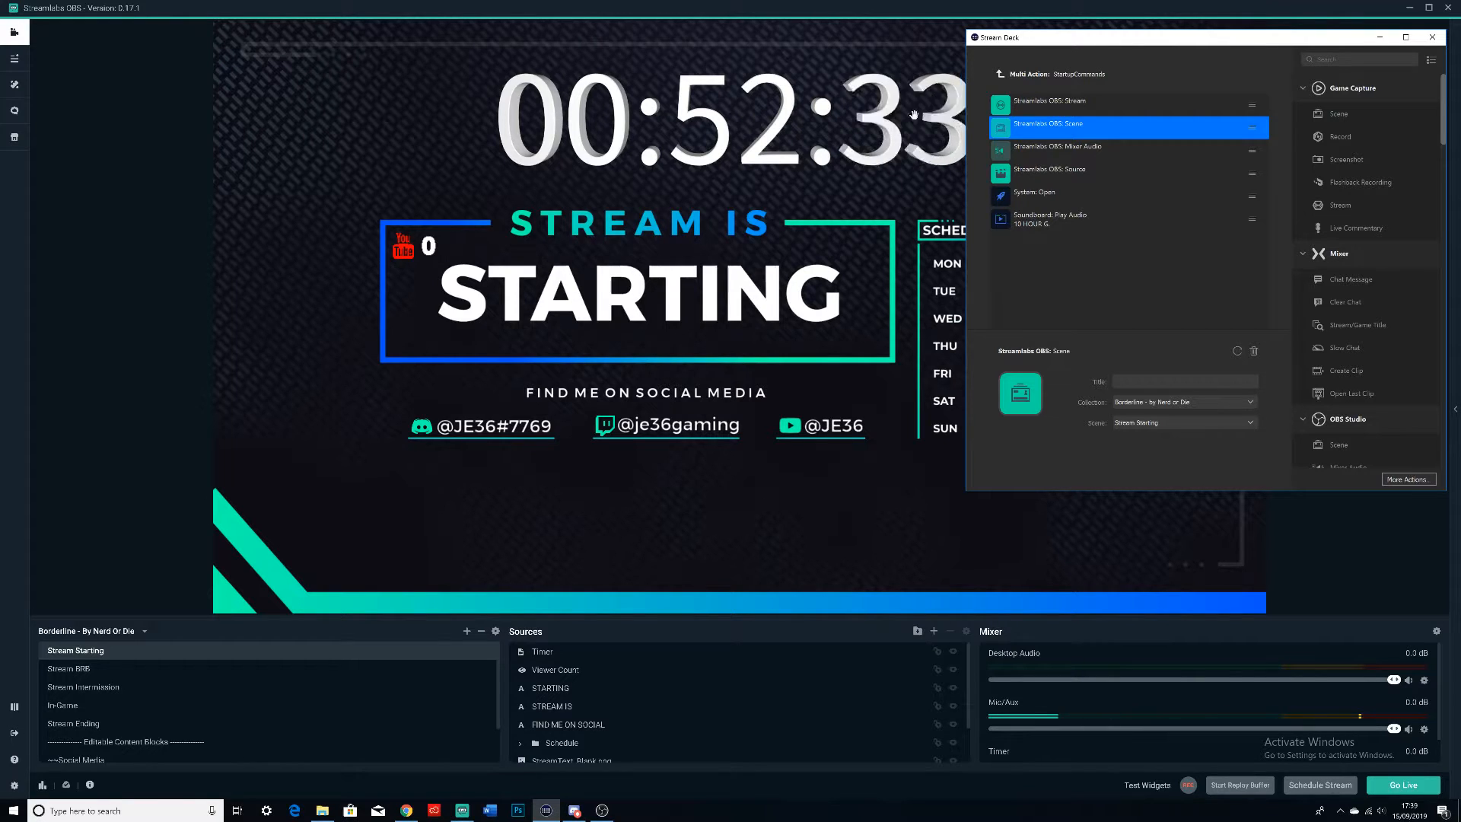
left_click(1058, 146)
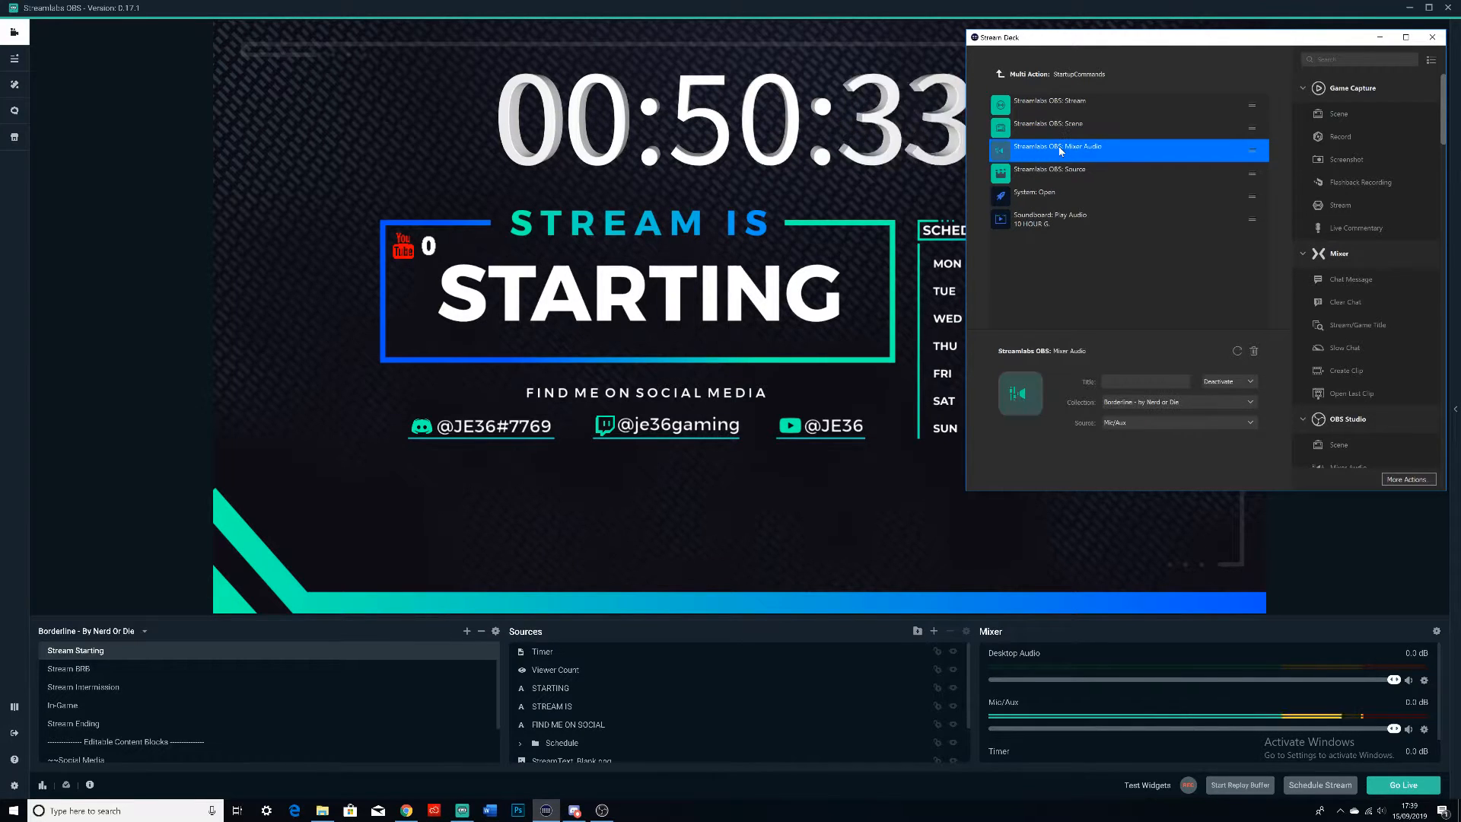
mouse_move(1053, 192)
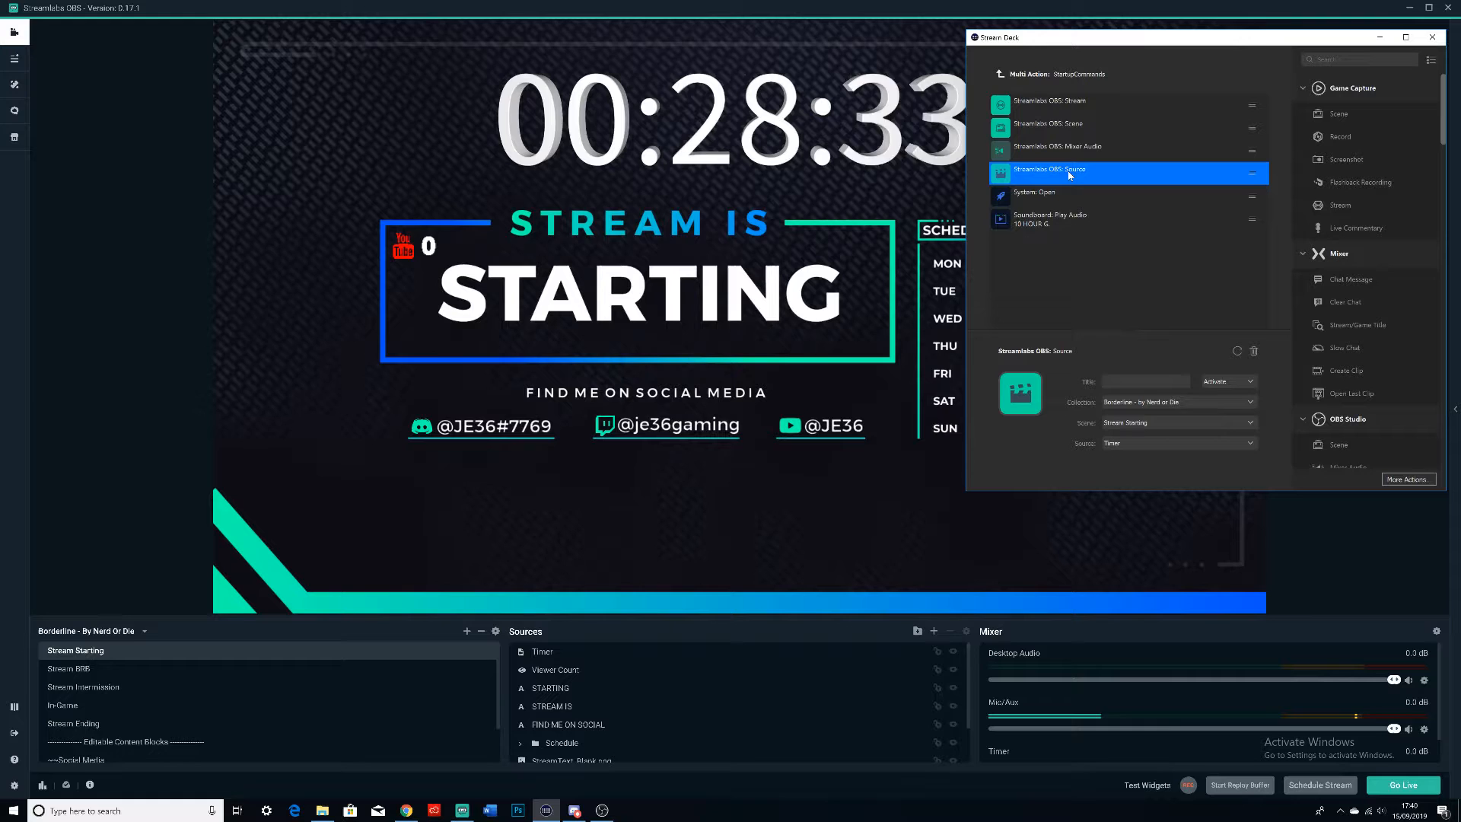
mouse_move(796, 171)
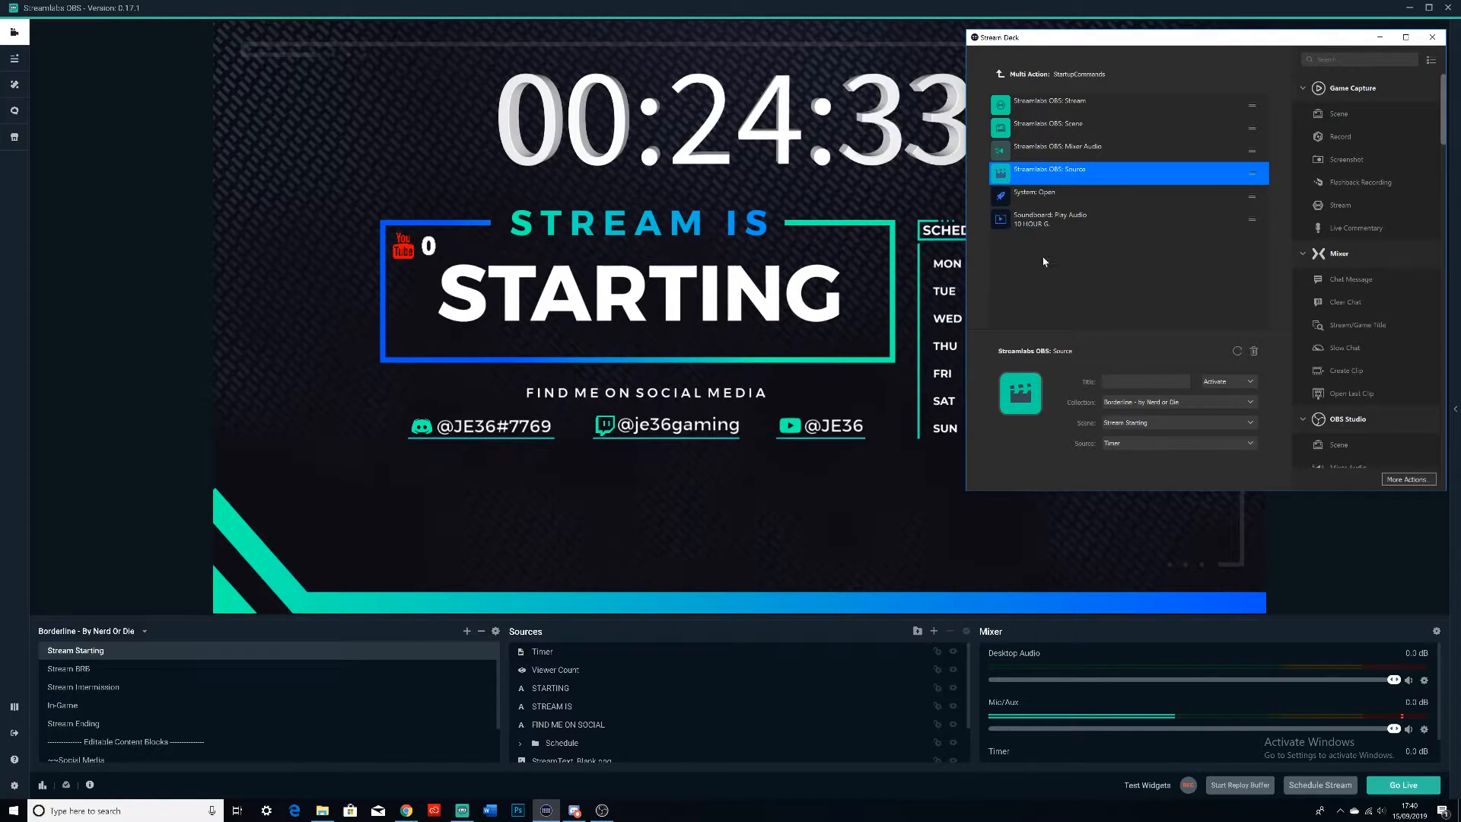
left_click(1118, 192)
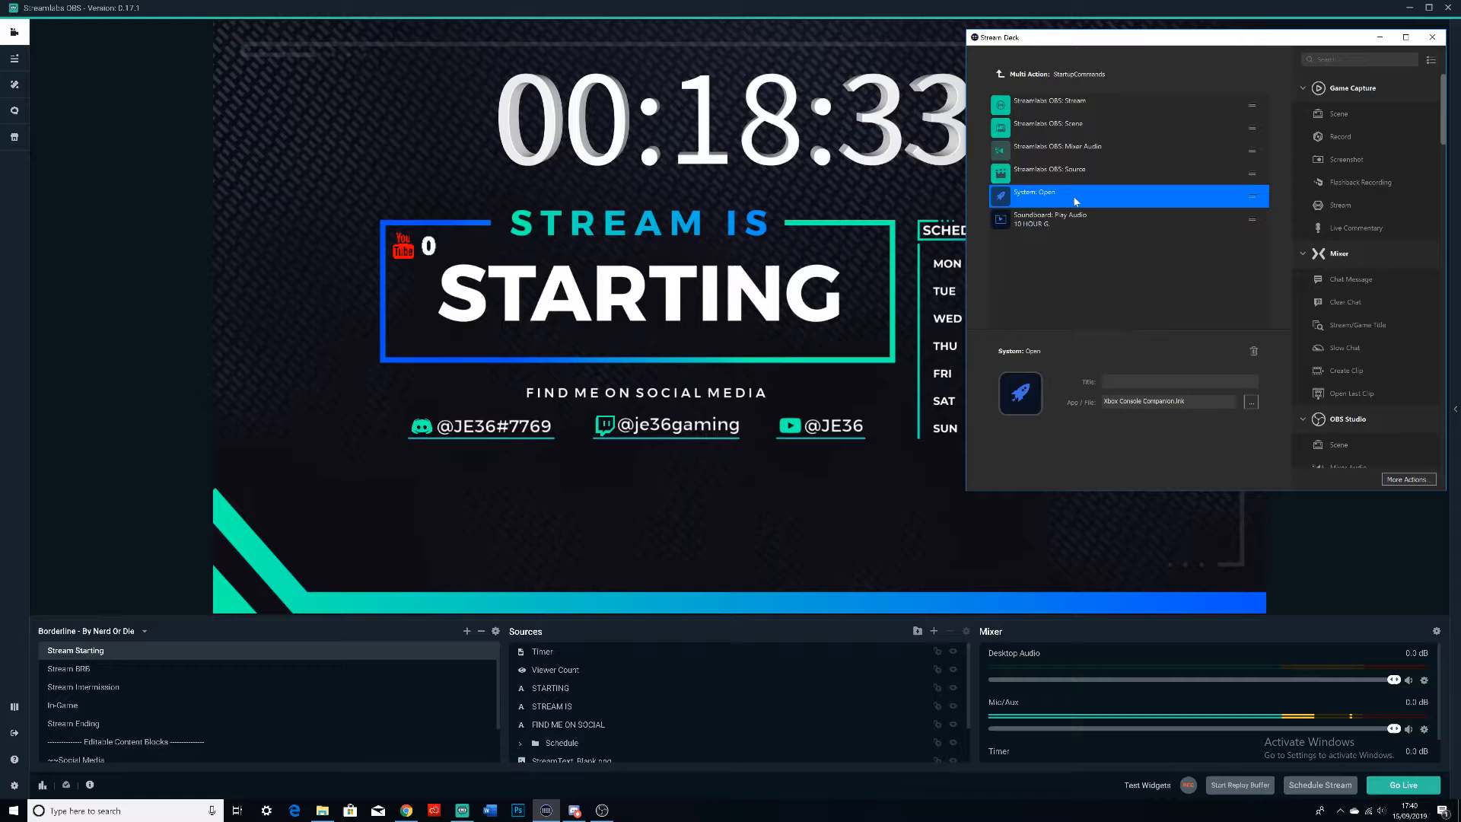
left_click(1119, 219)
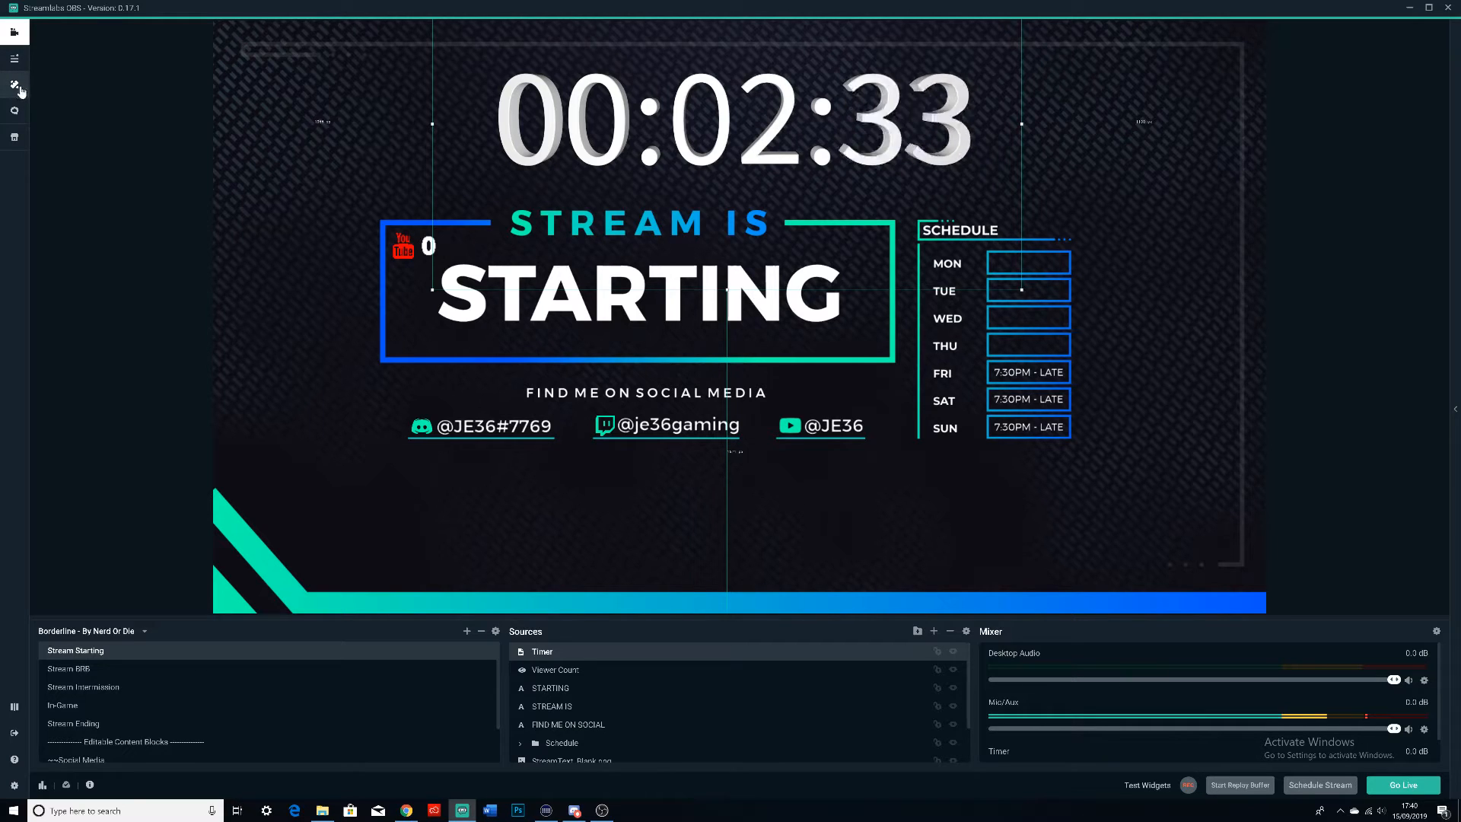
mouse_move(14, 85)
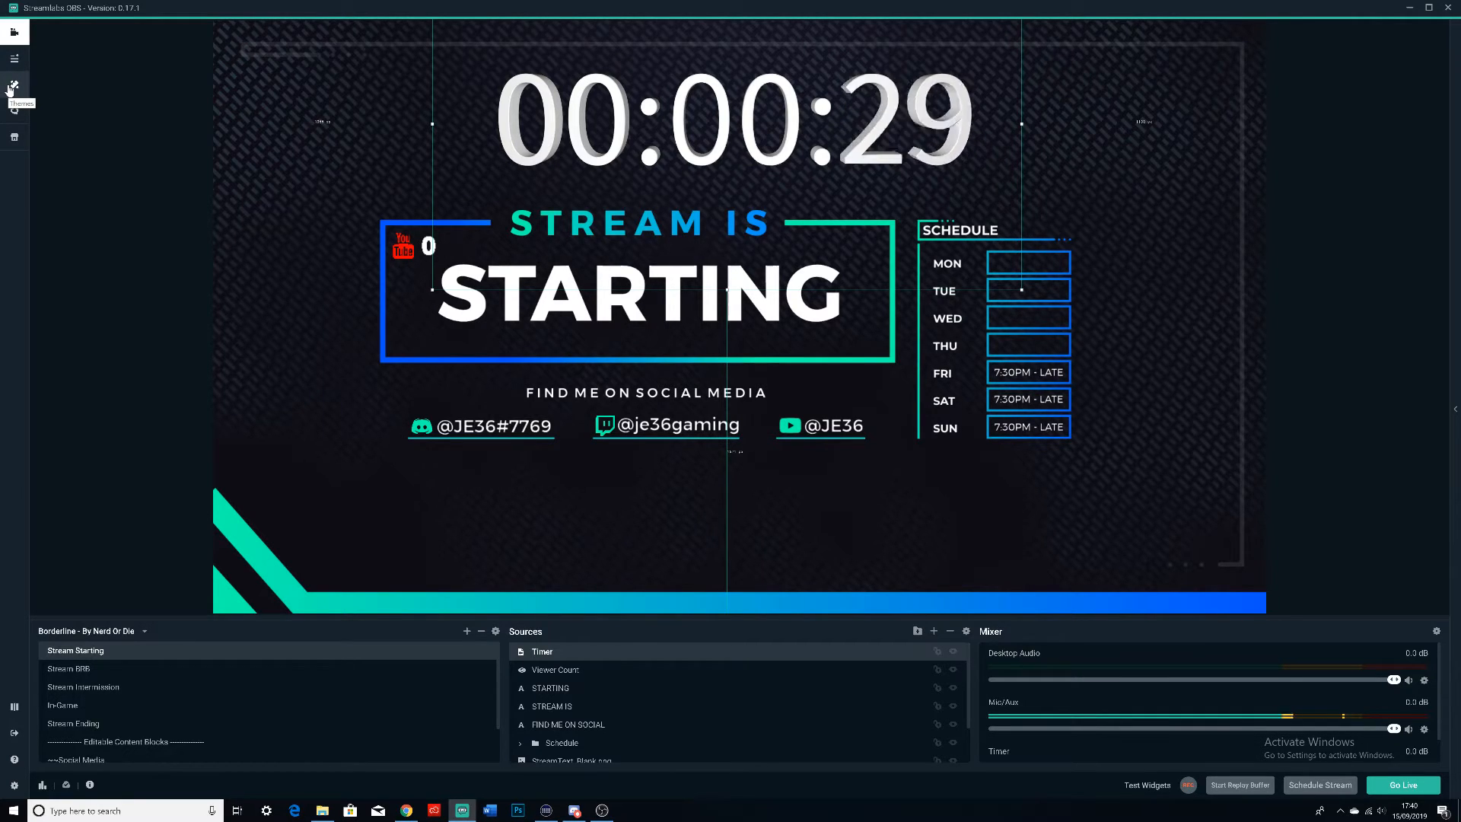
Bring up the Scene Themes library and its filter options.
left_click(14, 85)
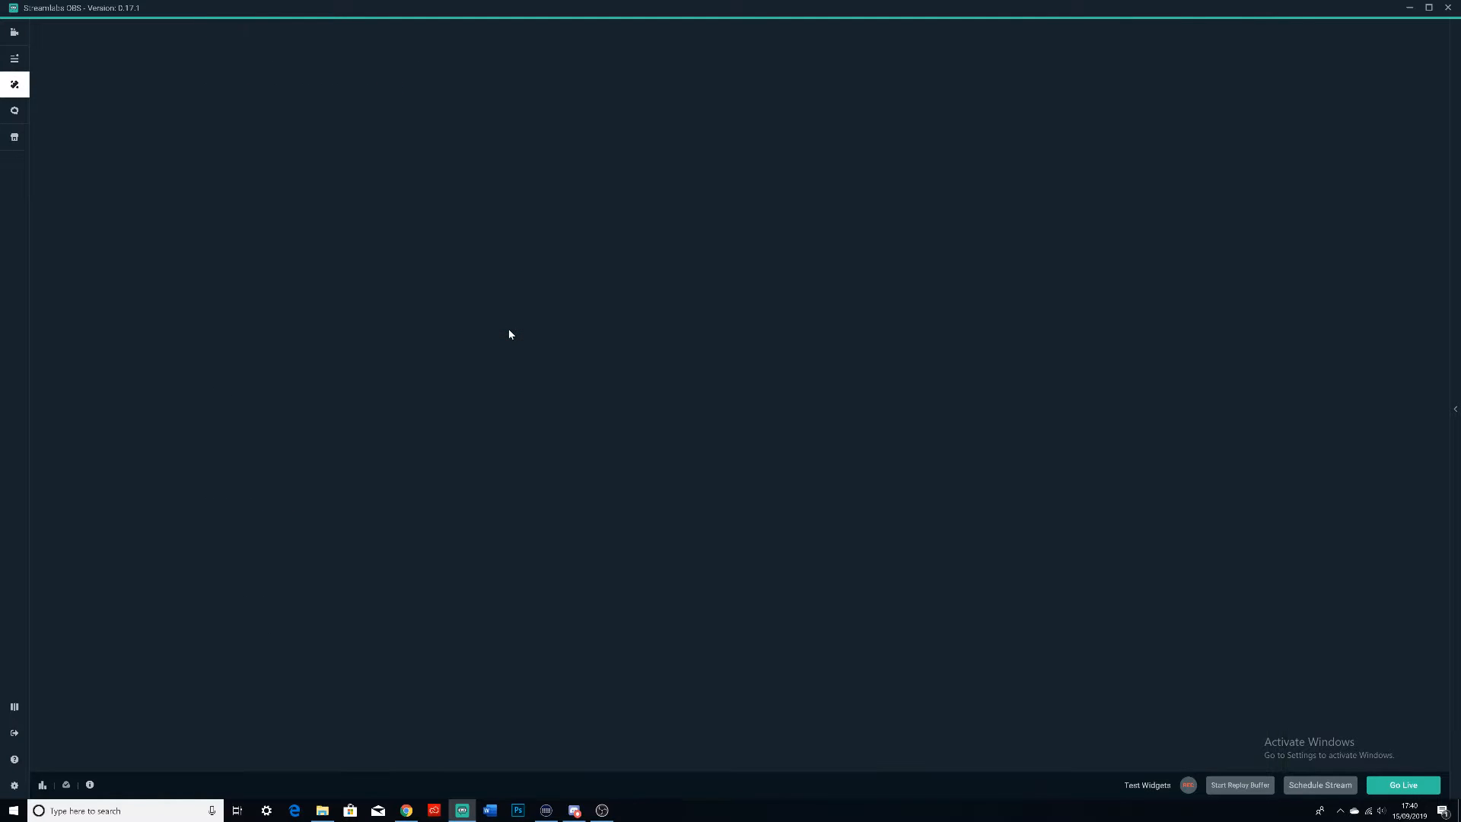
left_click(14, 84)
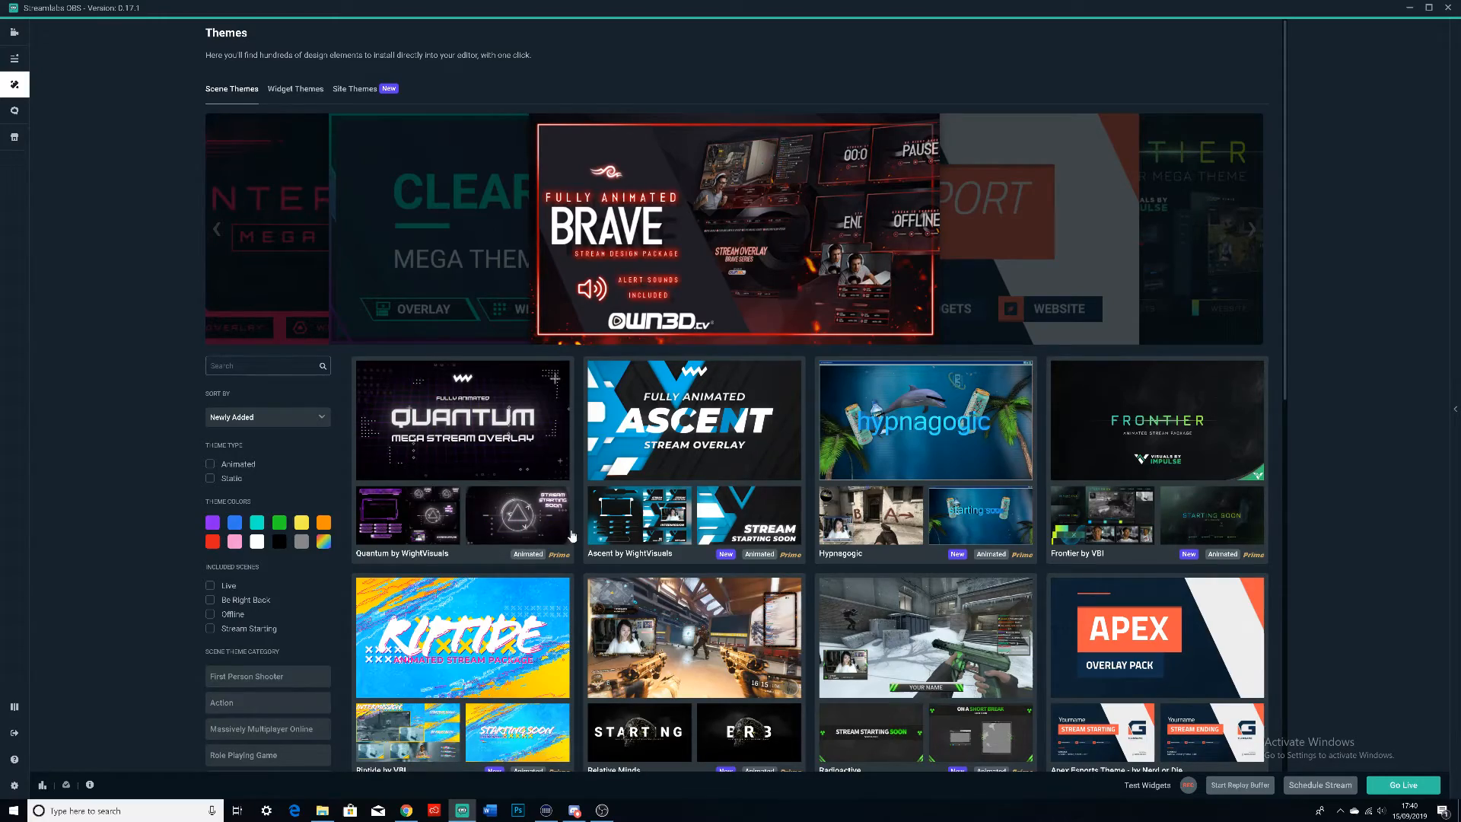
scroll("down", 3)
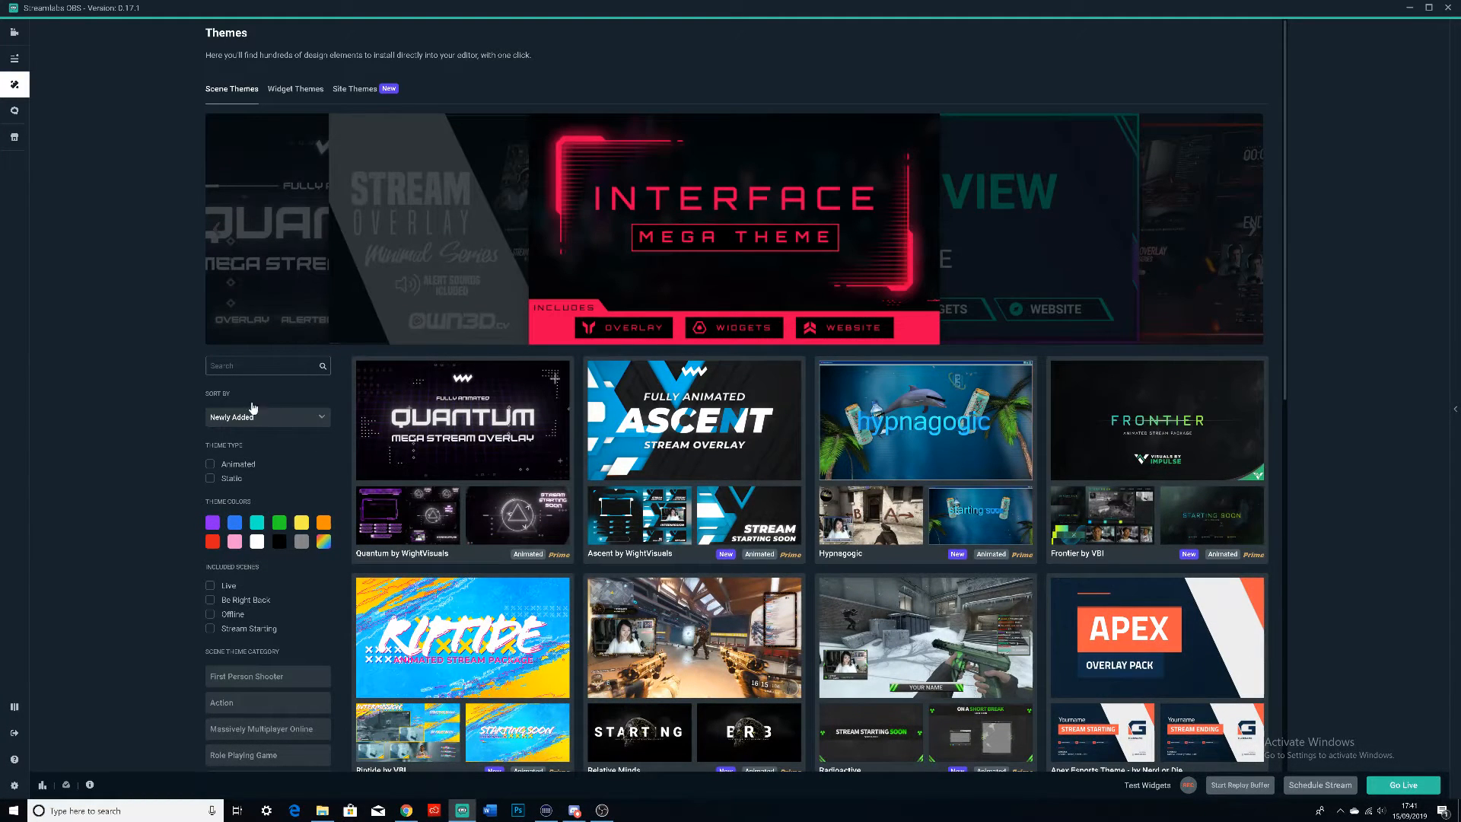
left_click(1252, 228)
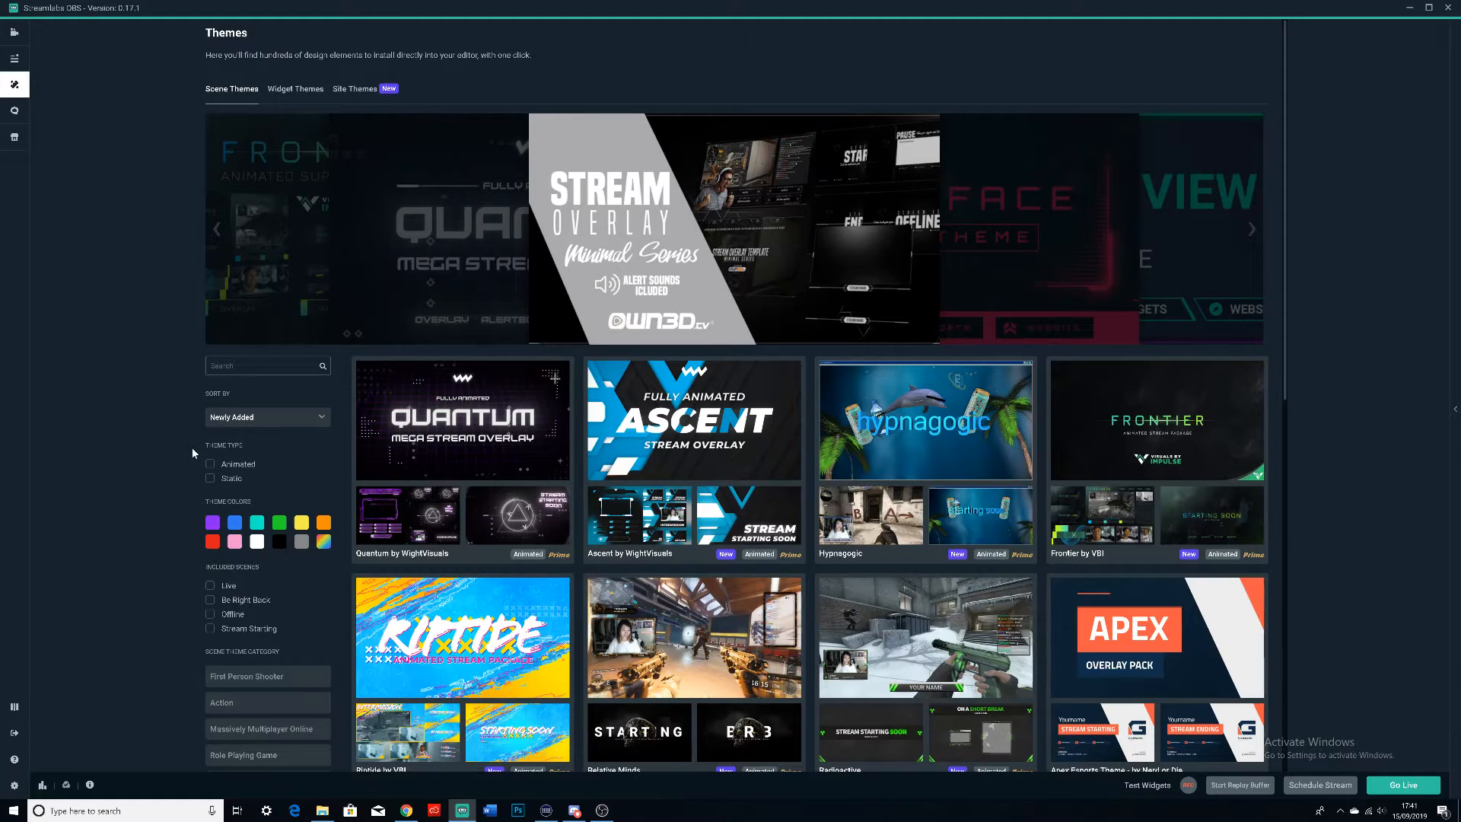
left_click(267, 417)
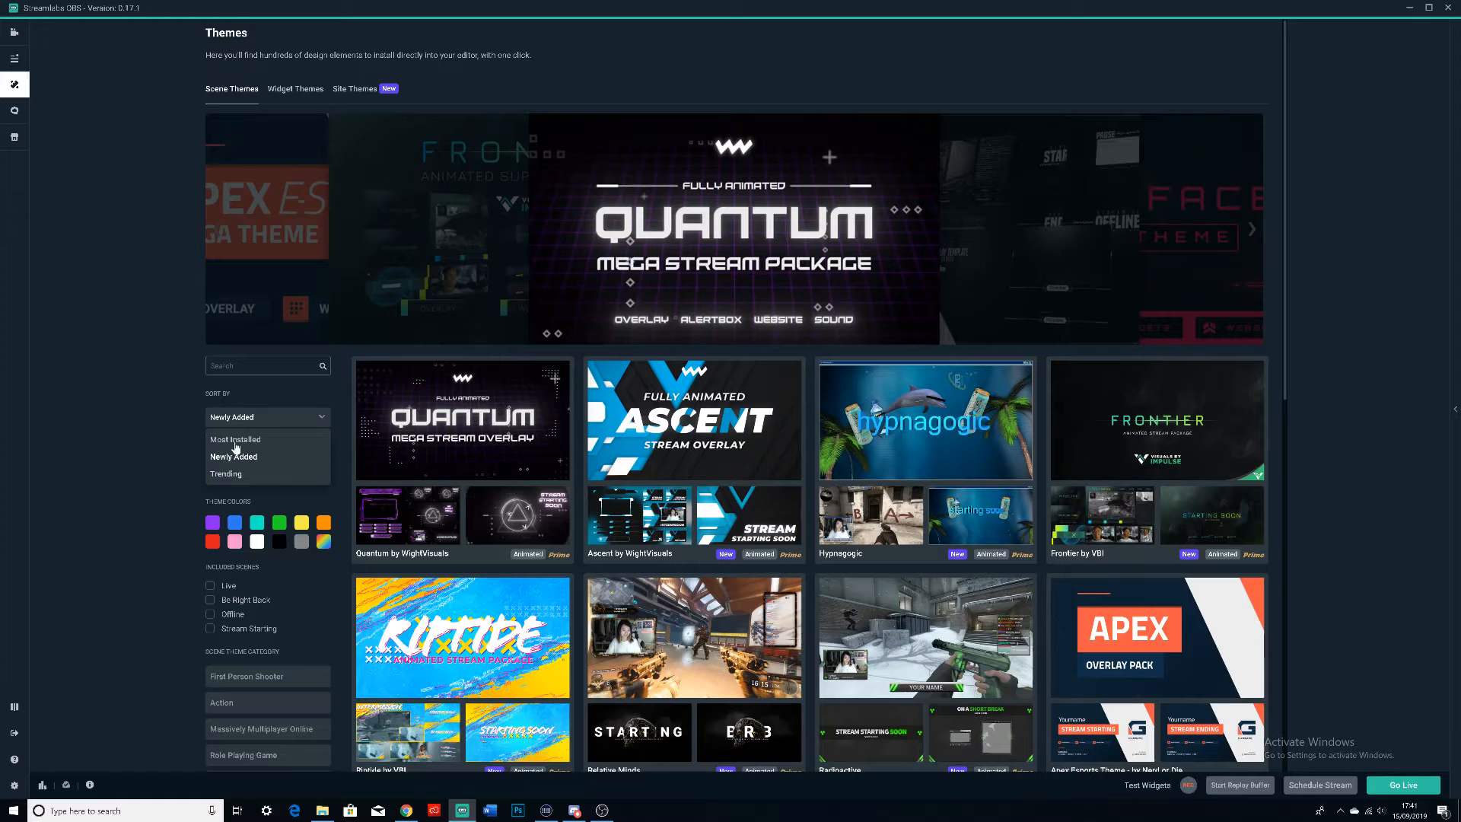
Keep sorting by newest, filter to purple colour schemes and browse the six results.
left_click(233, 455)
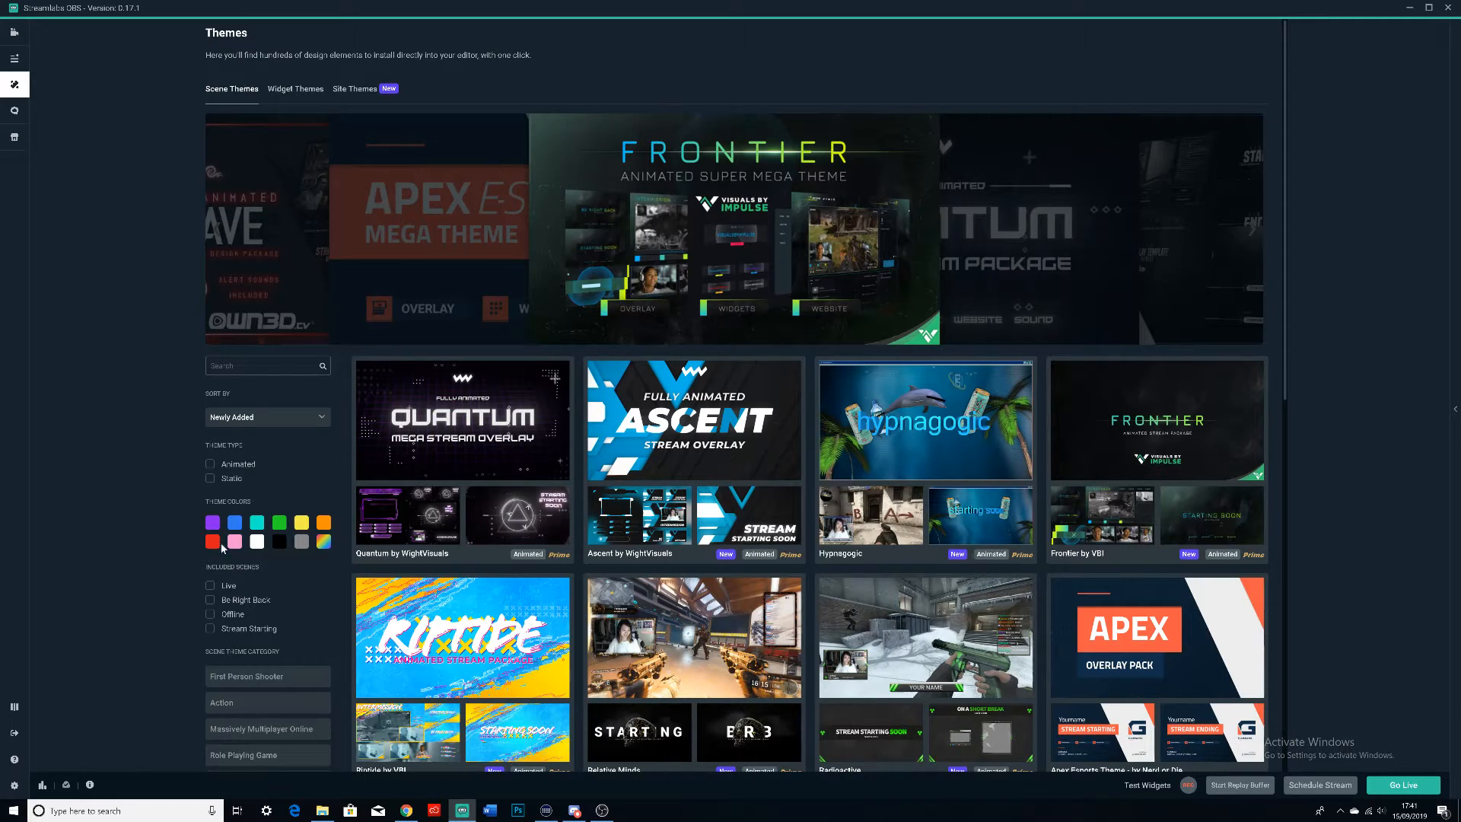
left_click(213, 522)
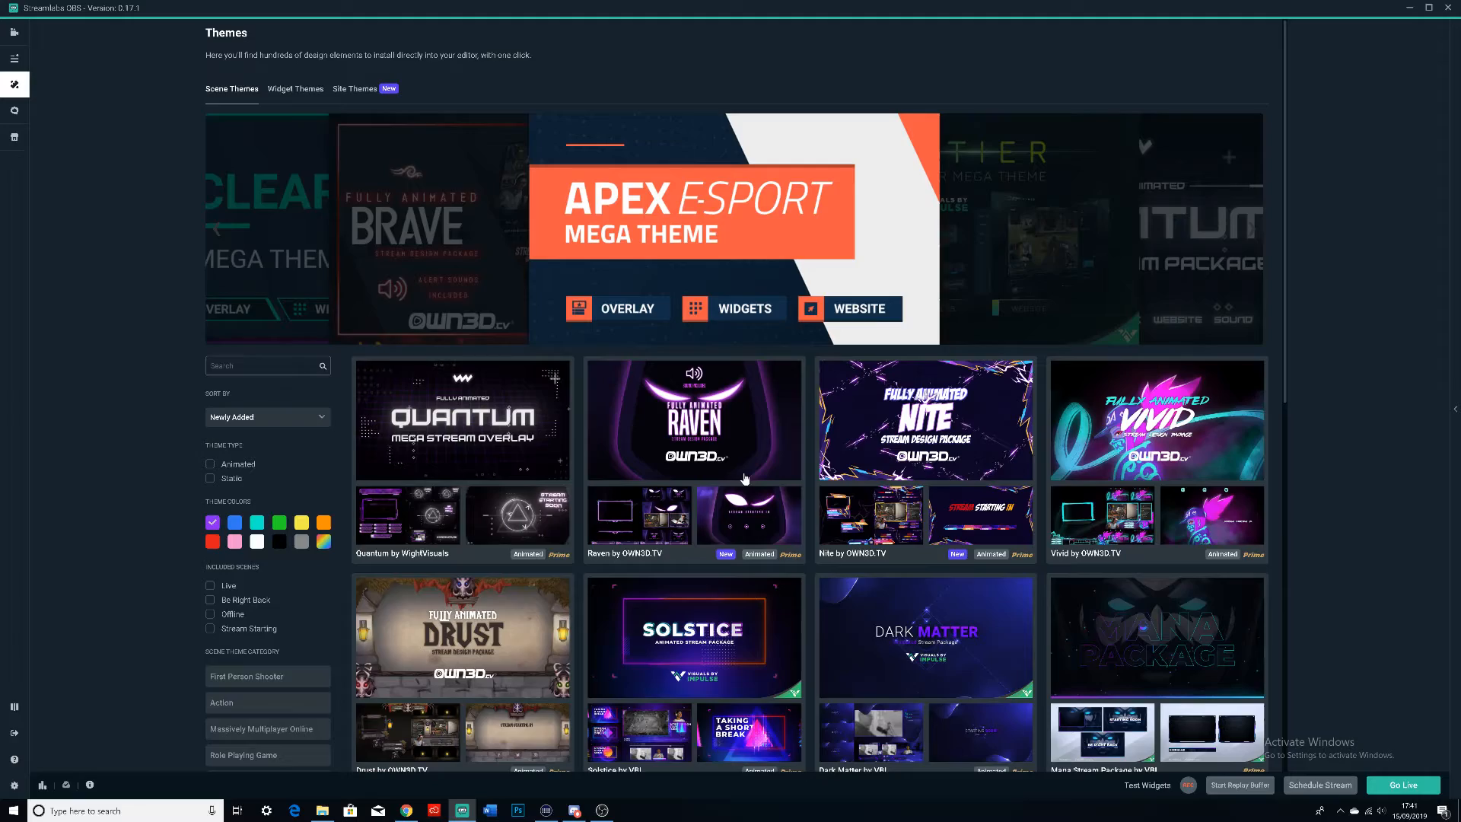
scroll("down", 3)
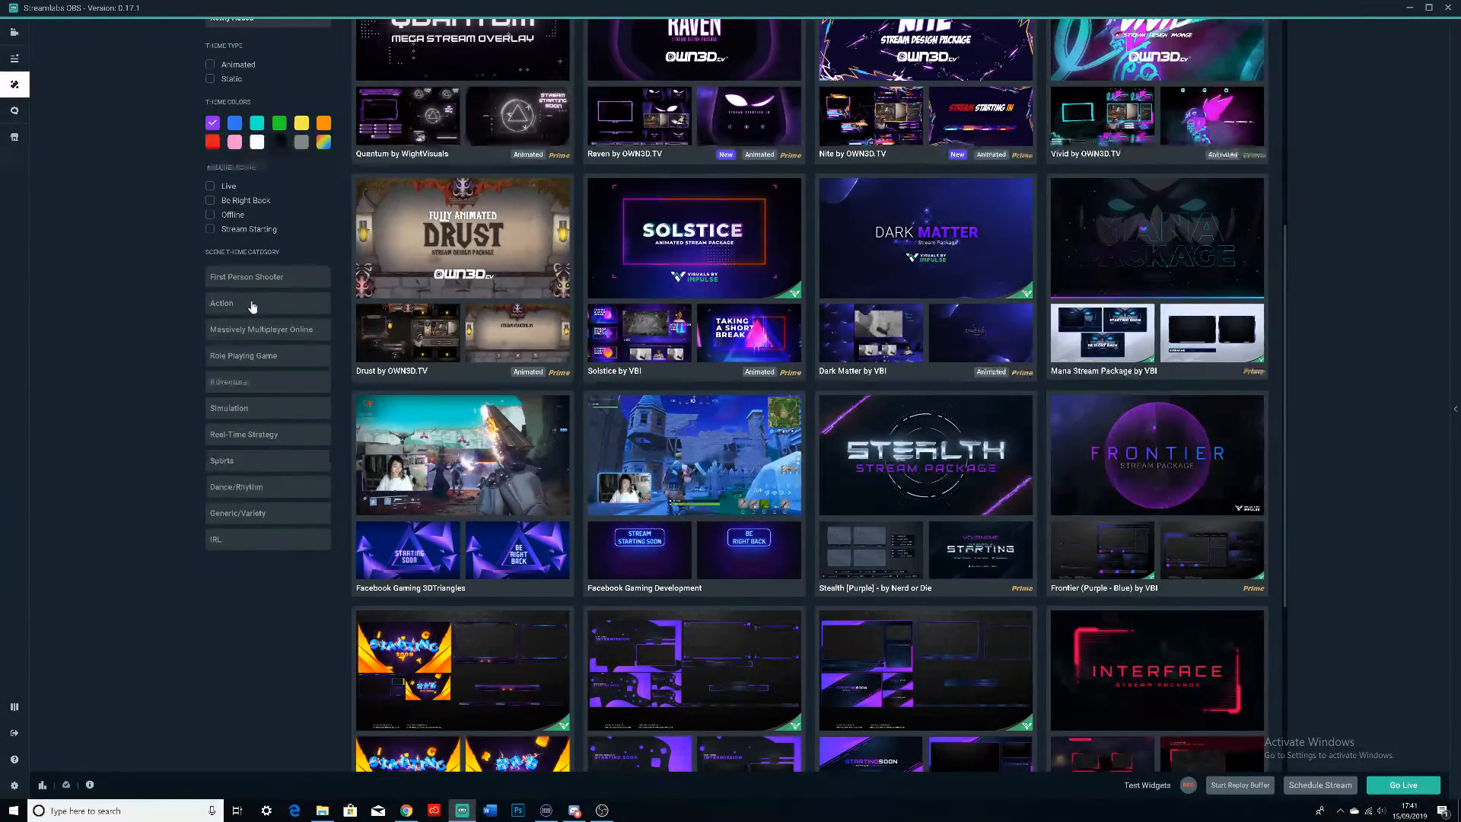
scroll("down", 3)
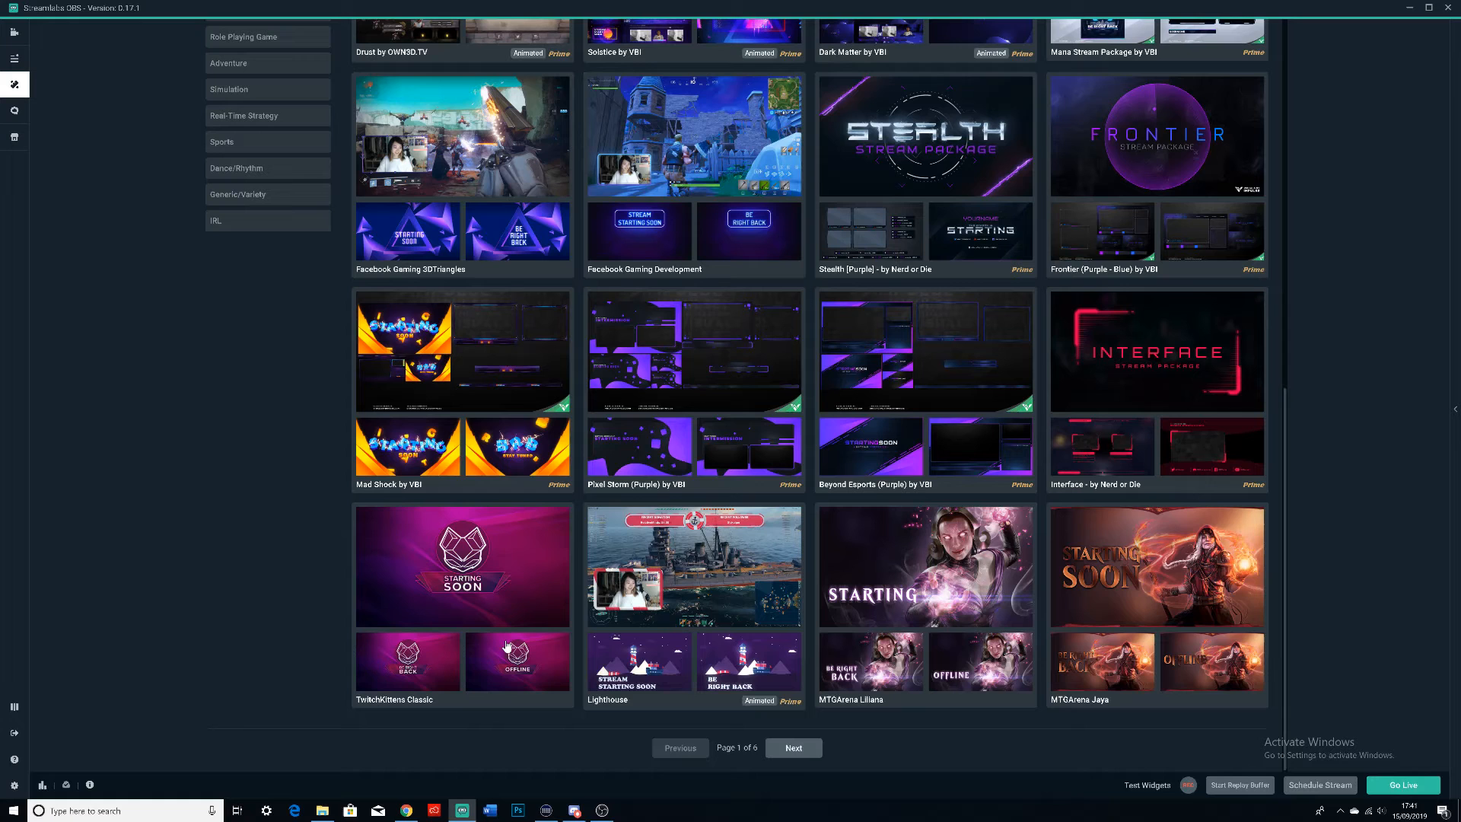
mouse_move(531, 184)
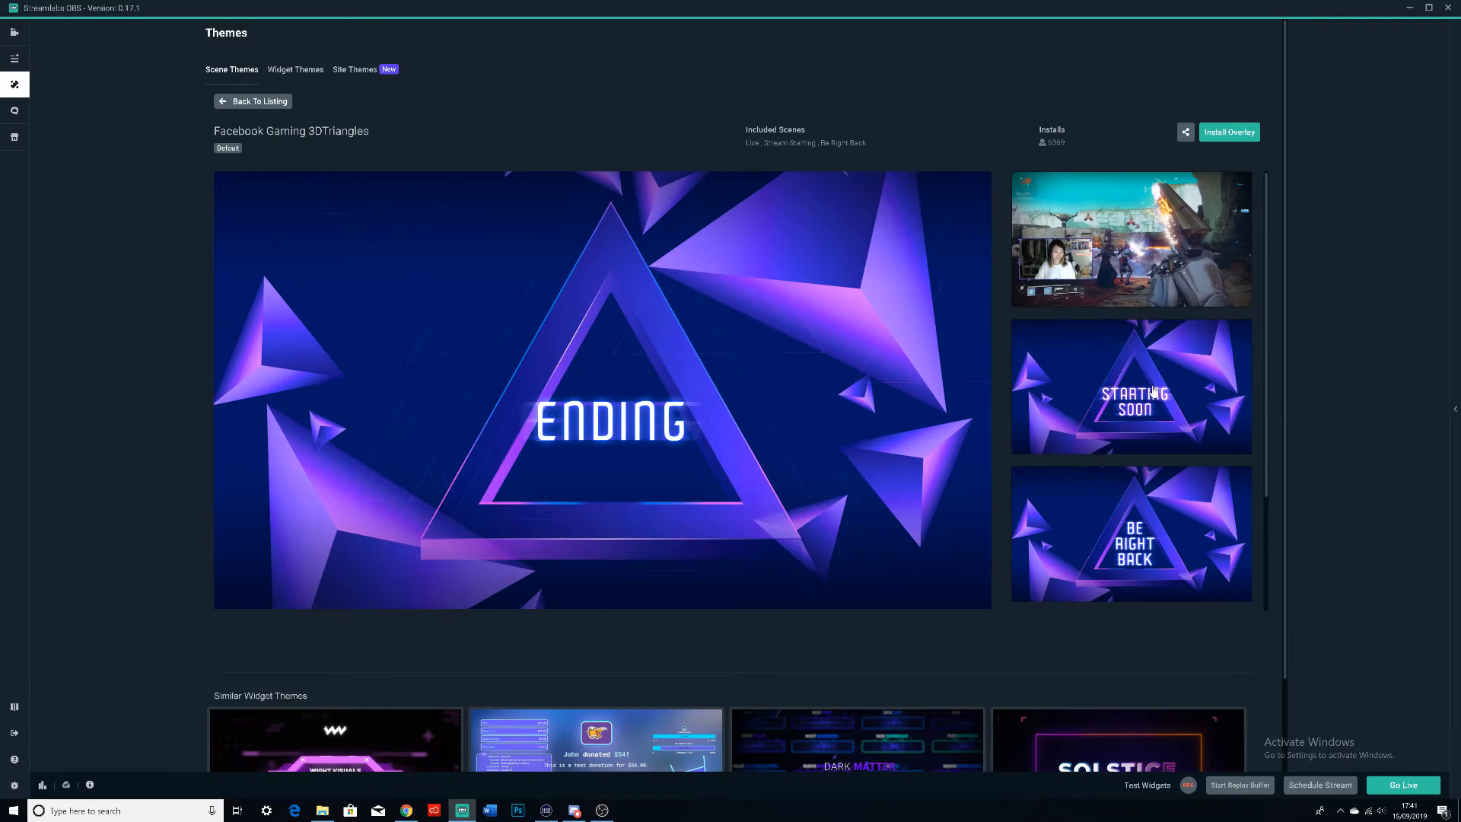
Preview the 3DTriangles theme's Starting Soon and live gameplay scenes.
left_click(1131, 387)
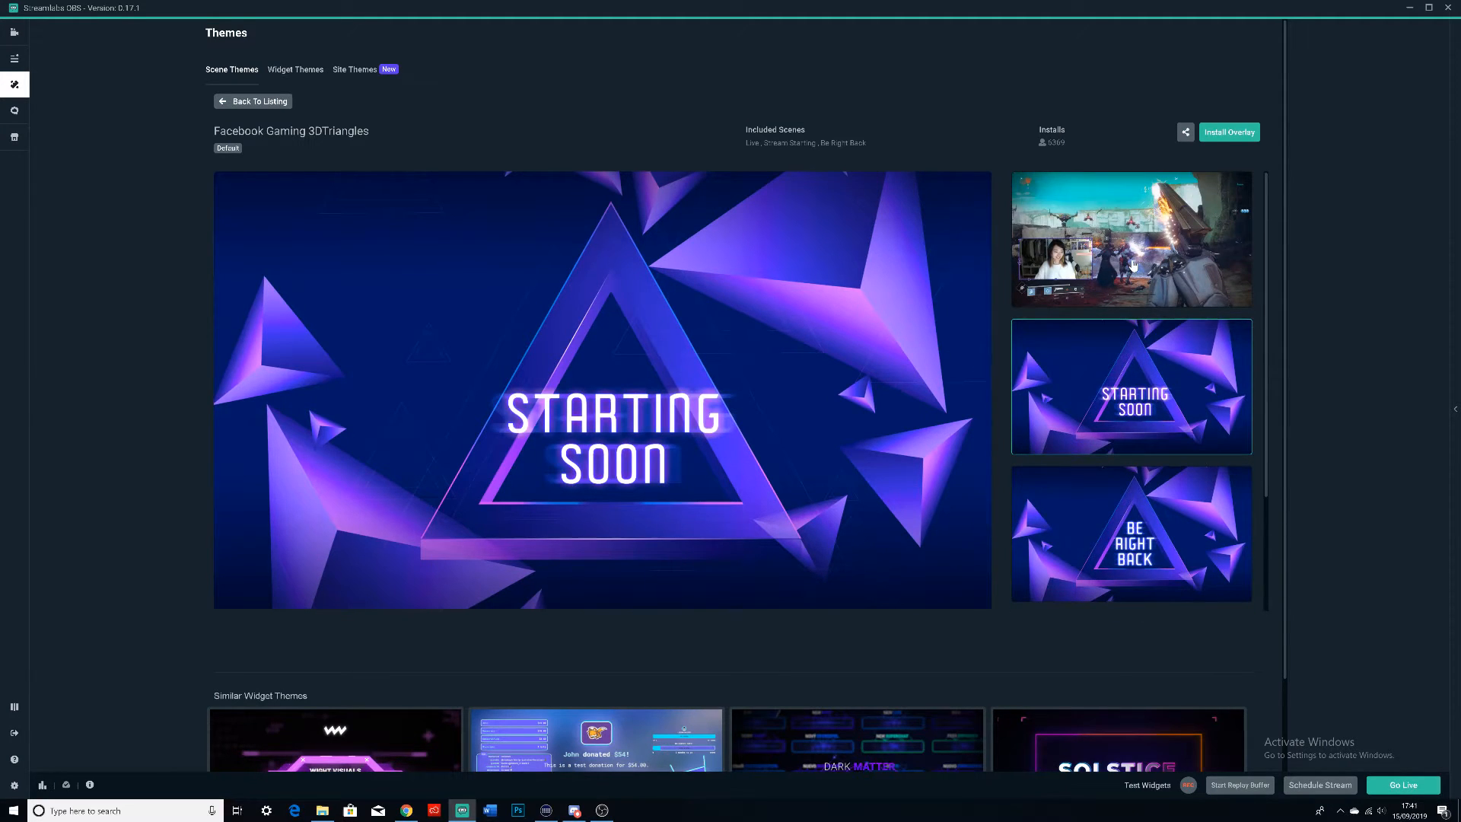
left_click(1131, 239)
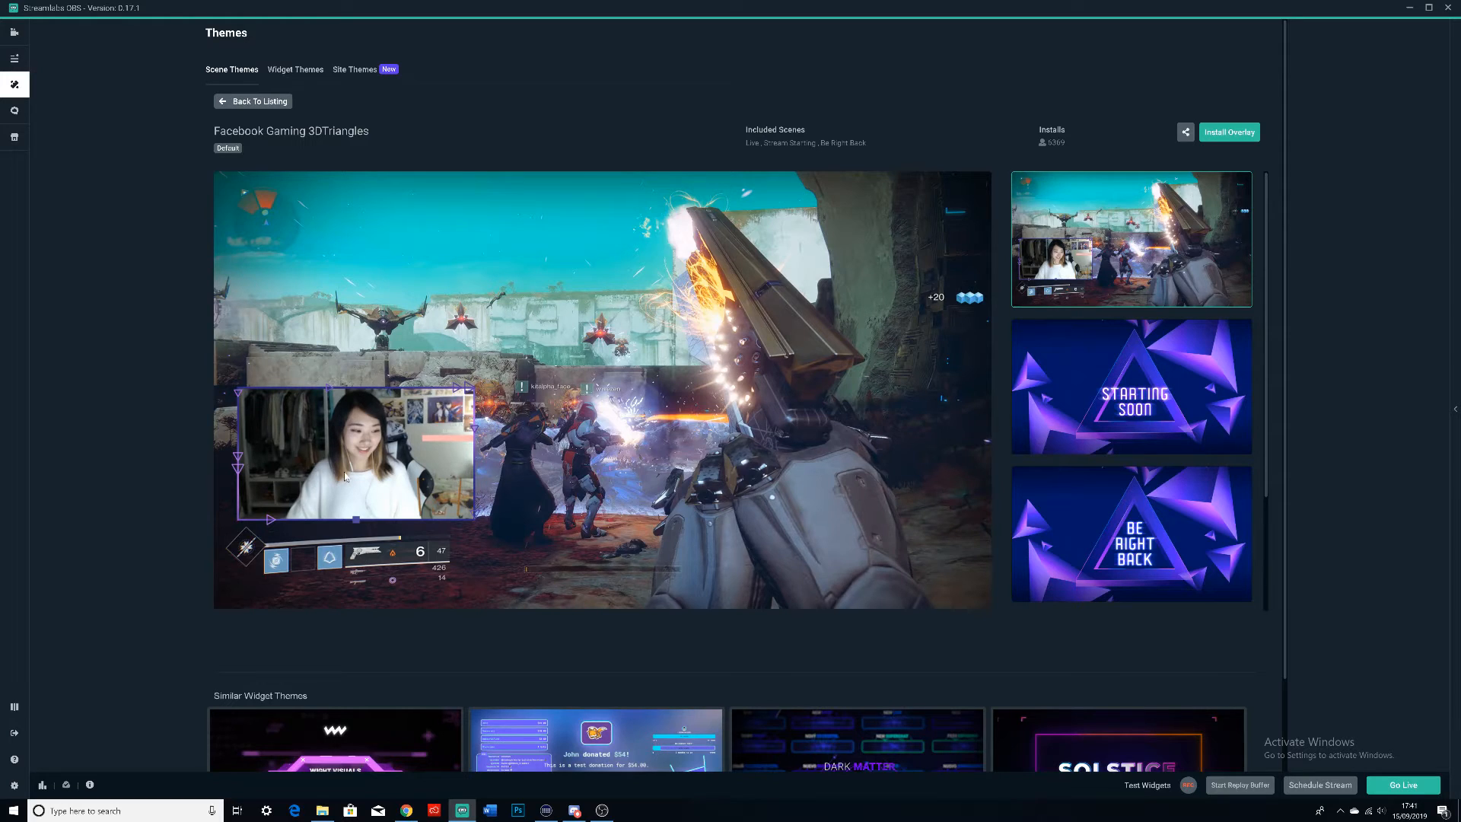
mouse_move(343, 425)
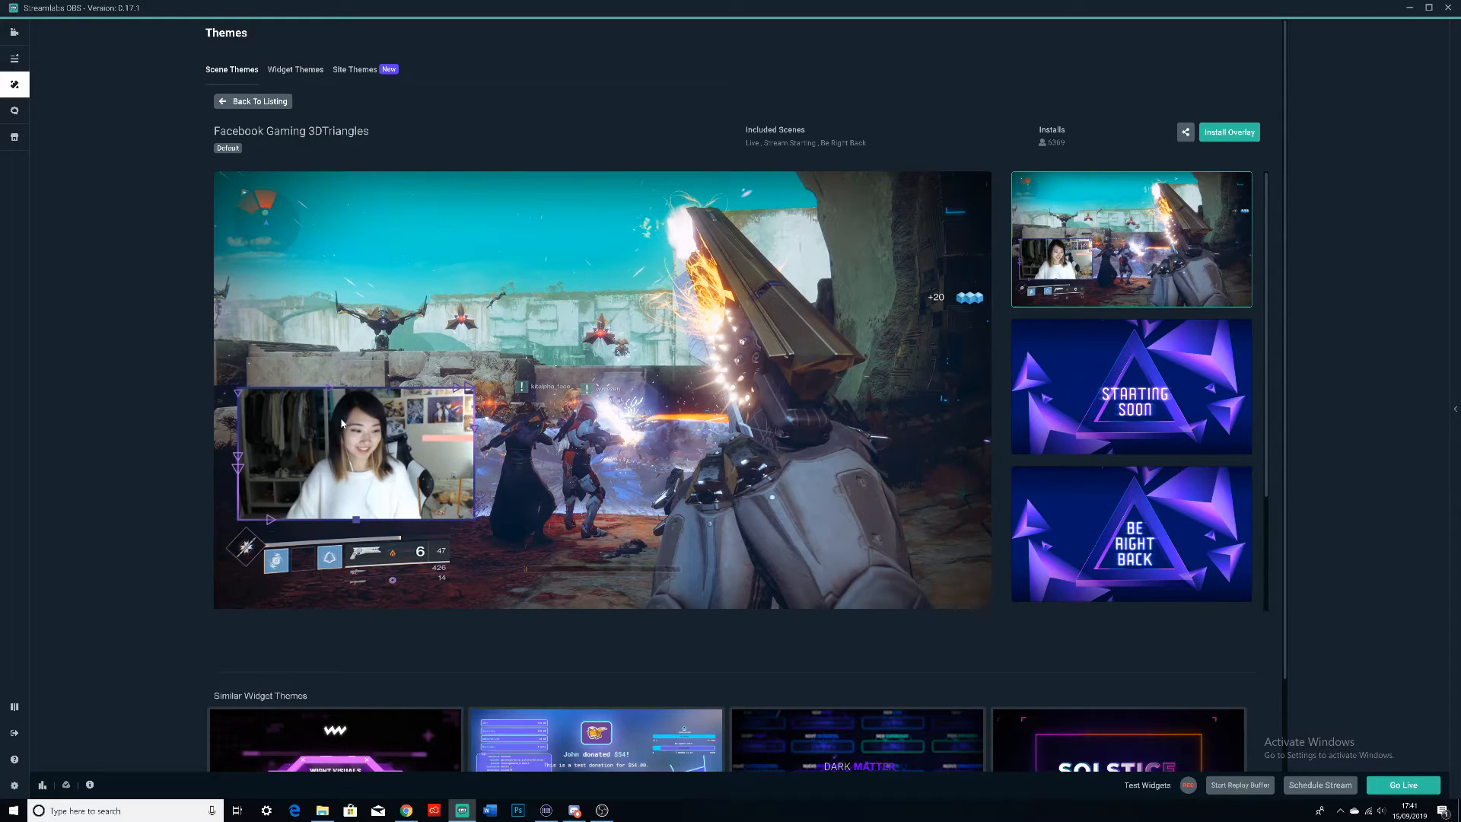
mouse_move(210, 713)
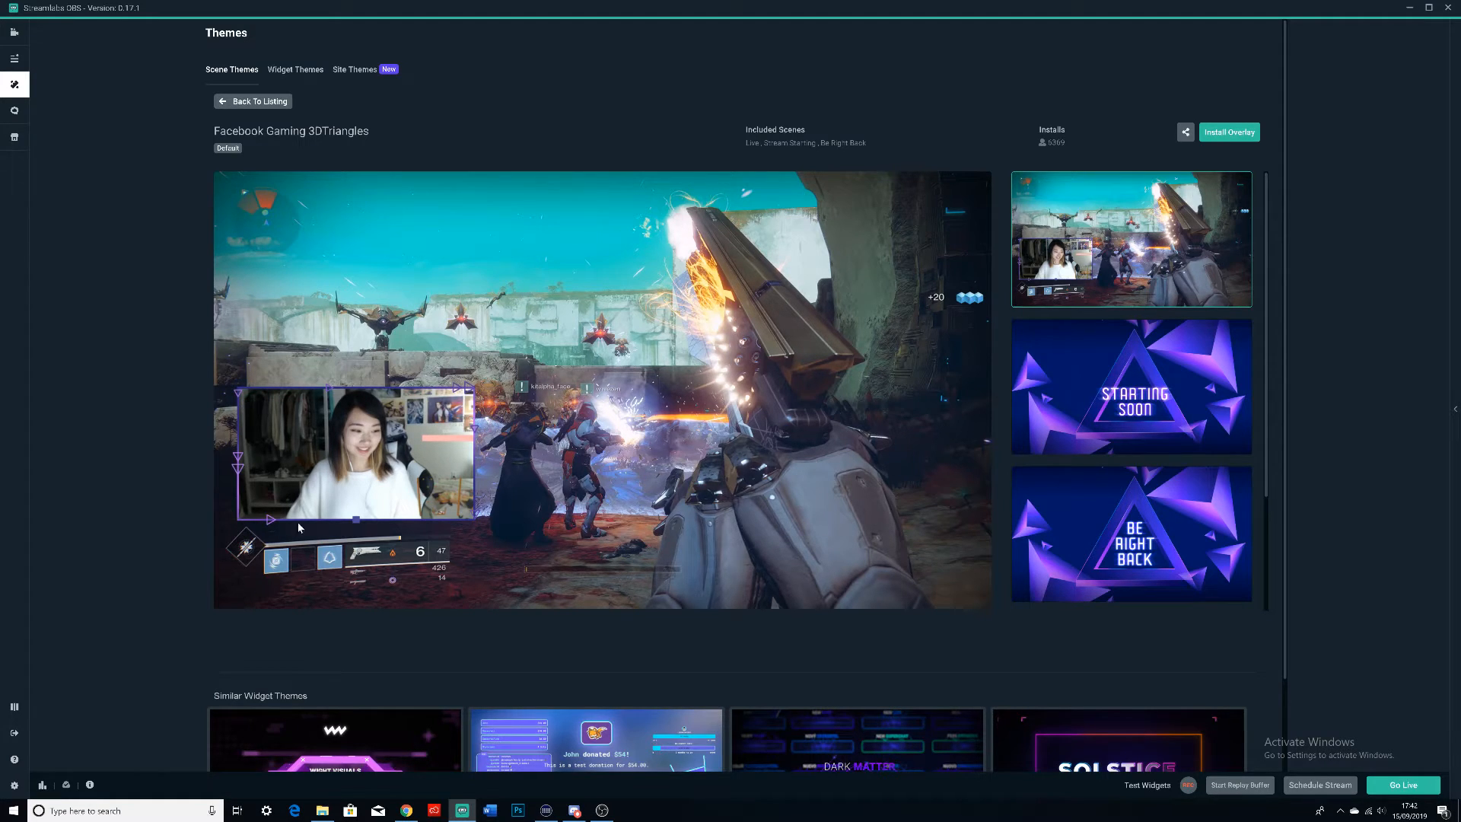
mouse_move(368, 446)
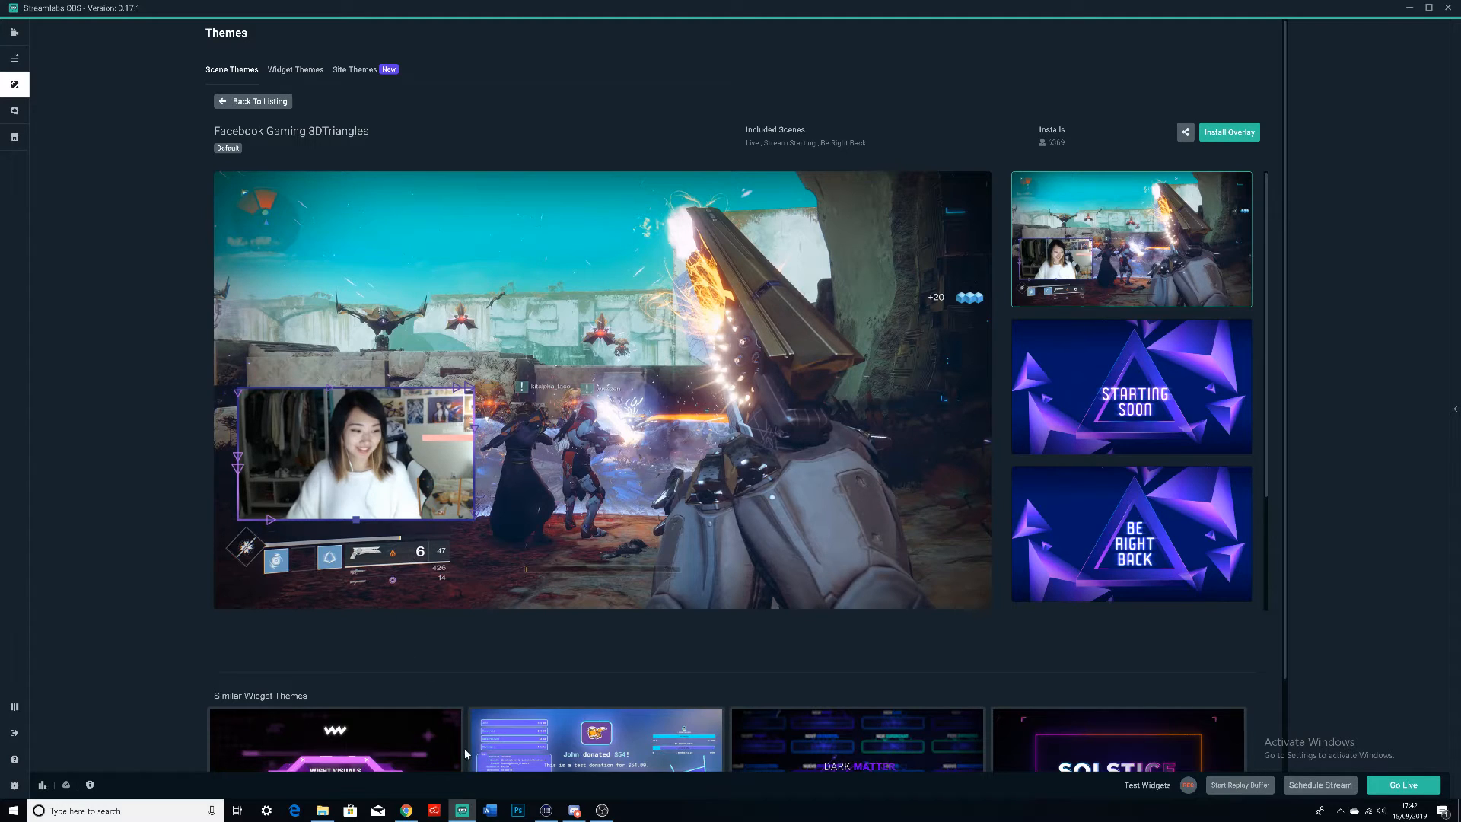
mouse_move(666, 659)
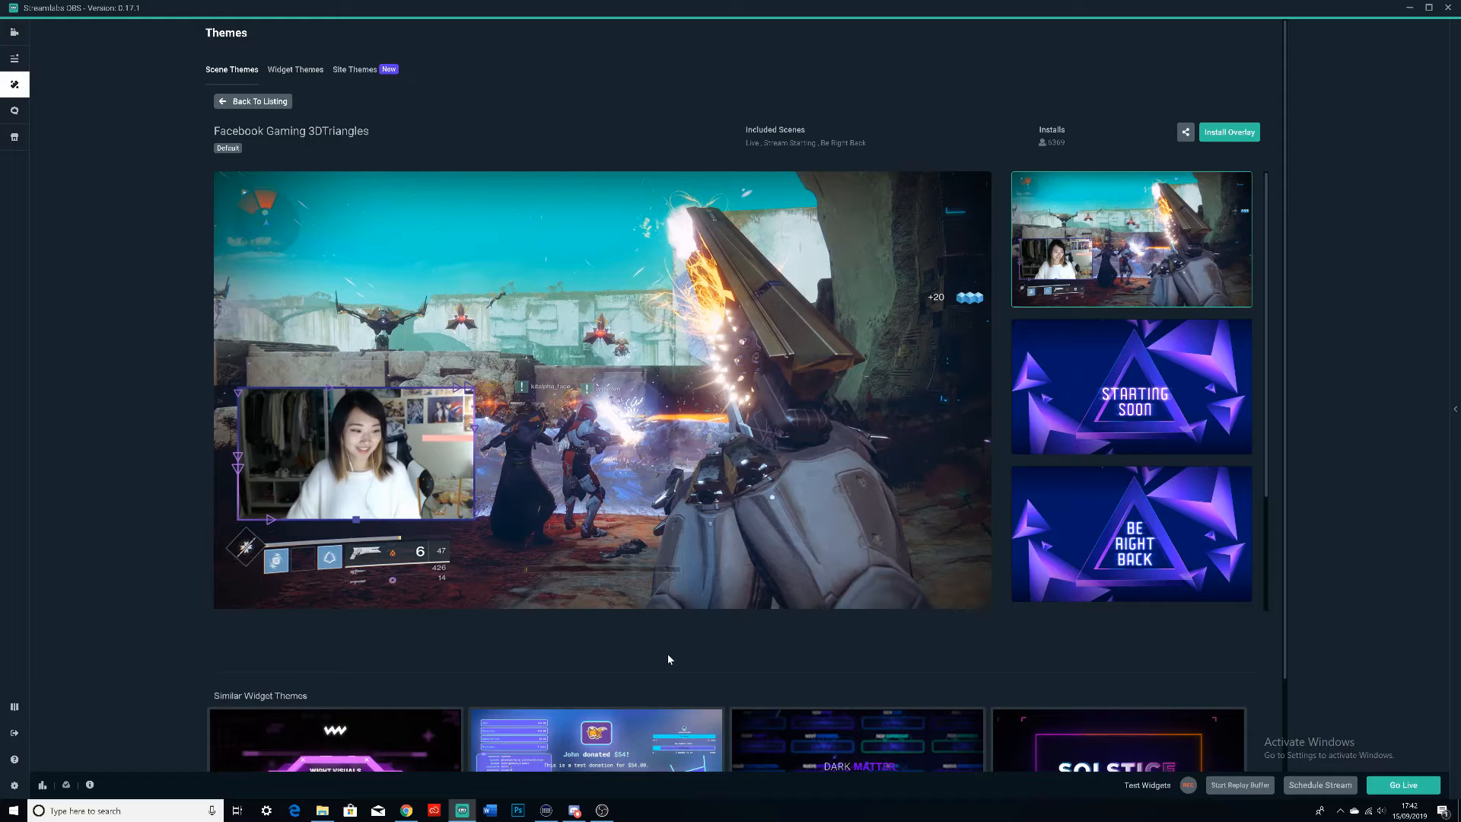
mouse_move(1229, 131)
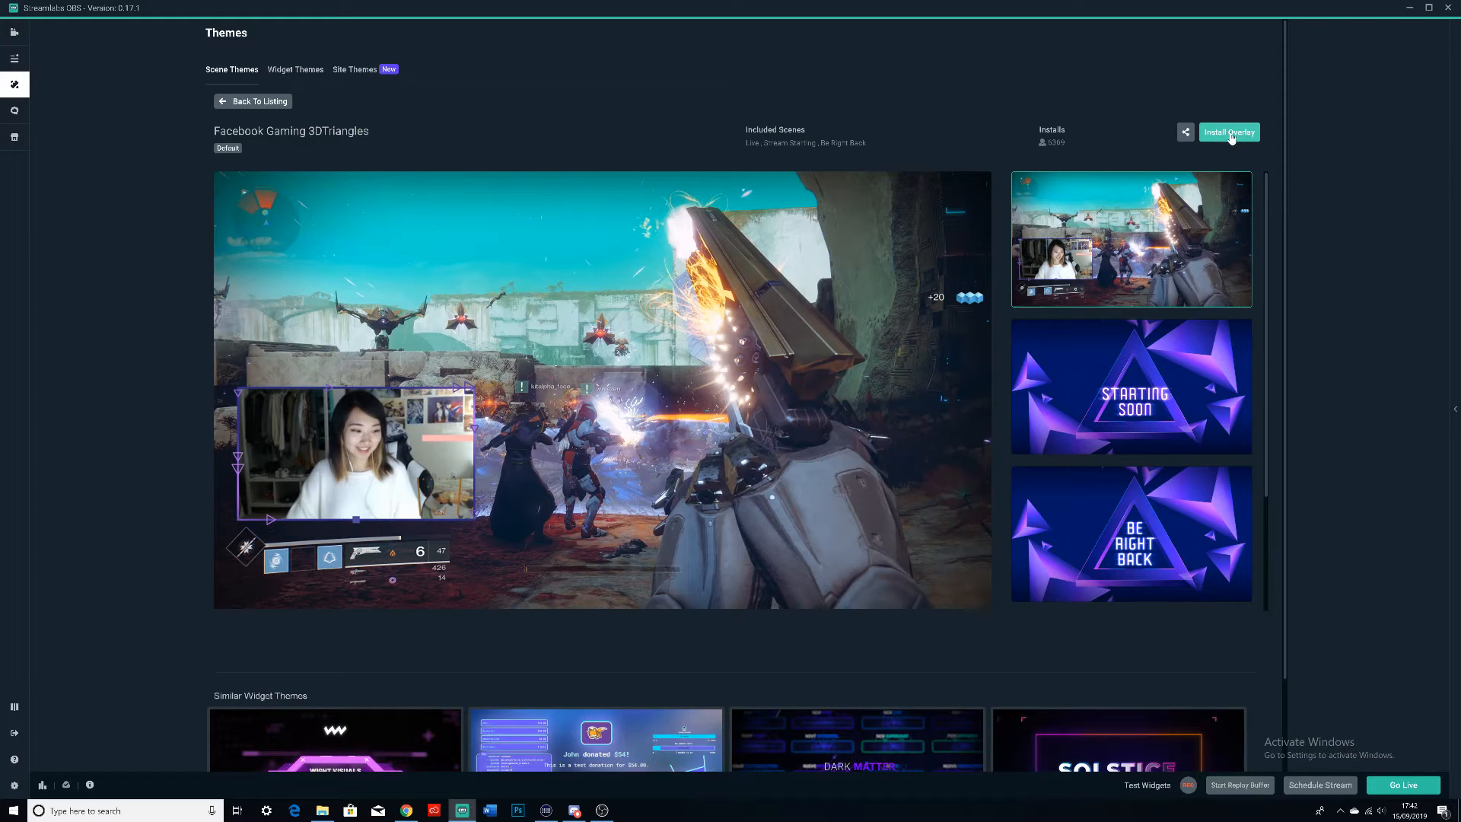
mouse_move(1223, 151)
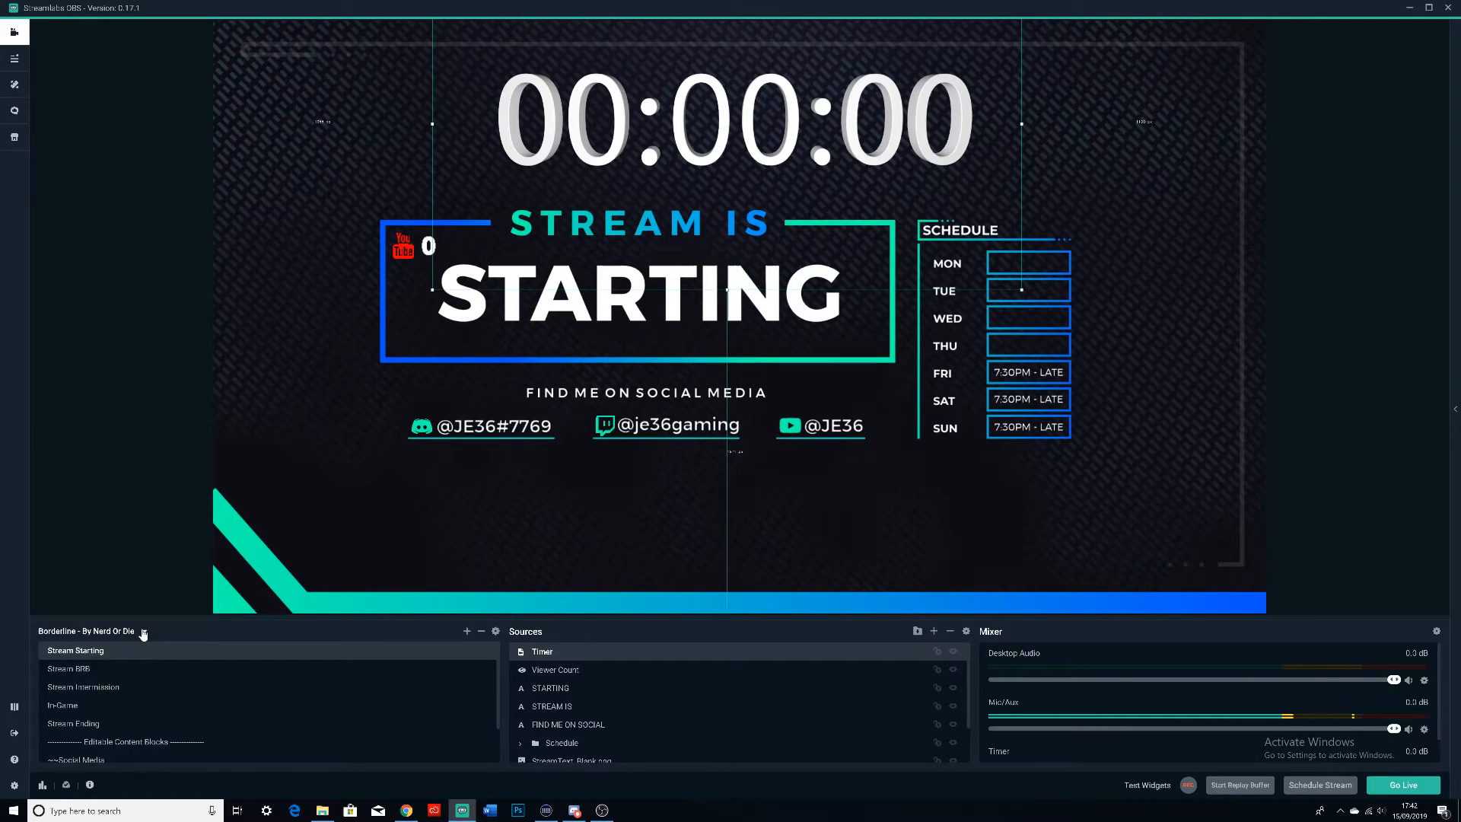
left_click(143, 631)
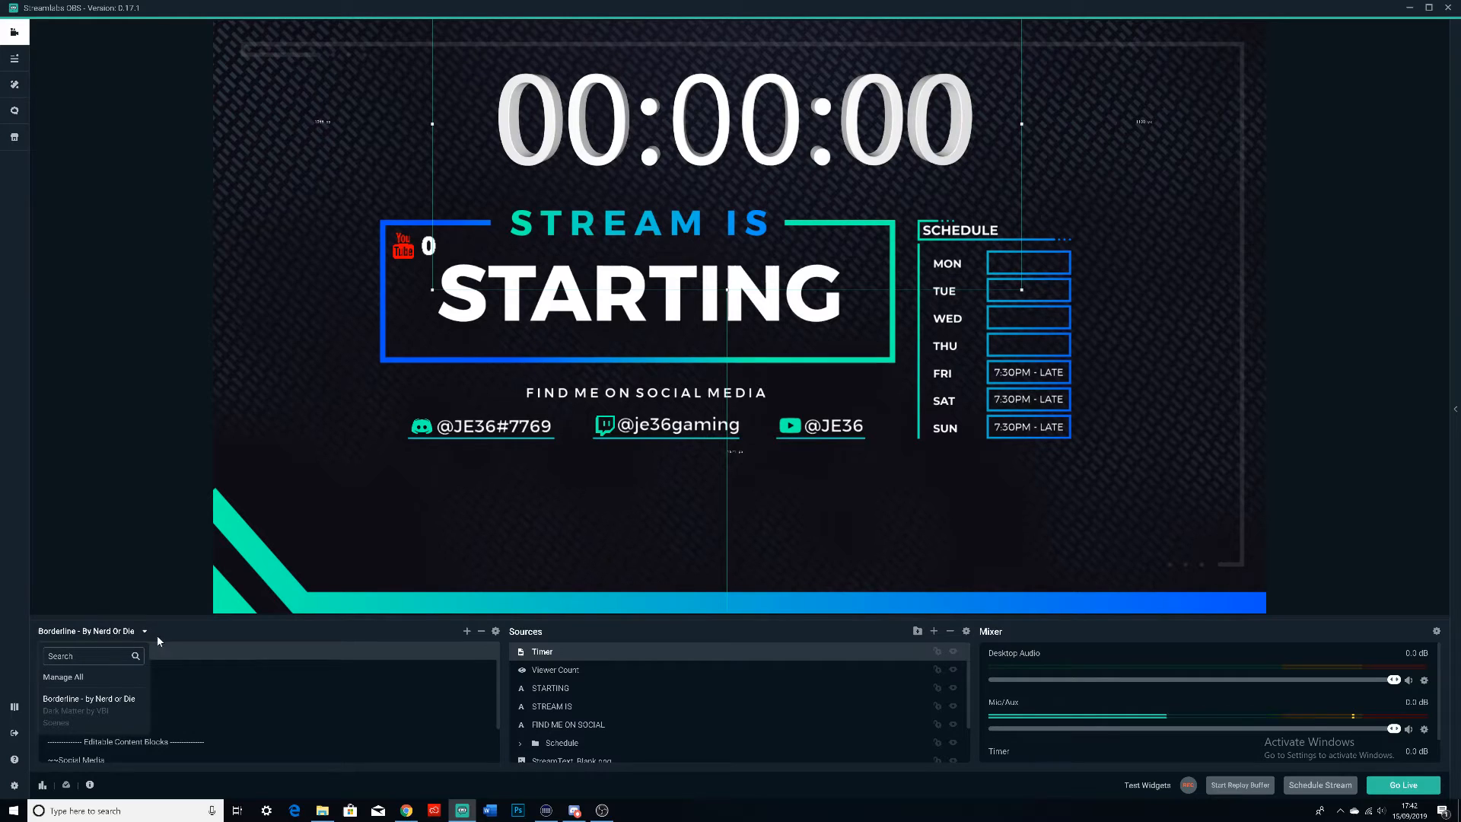
mouse_move(93, 728)
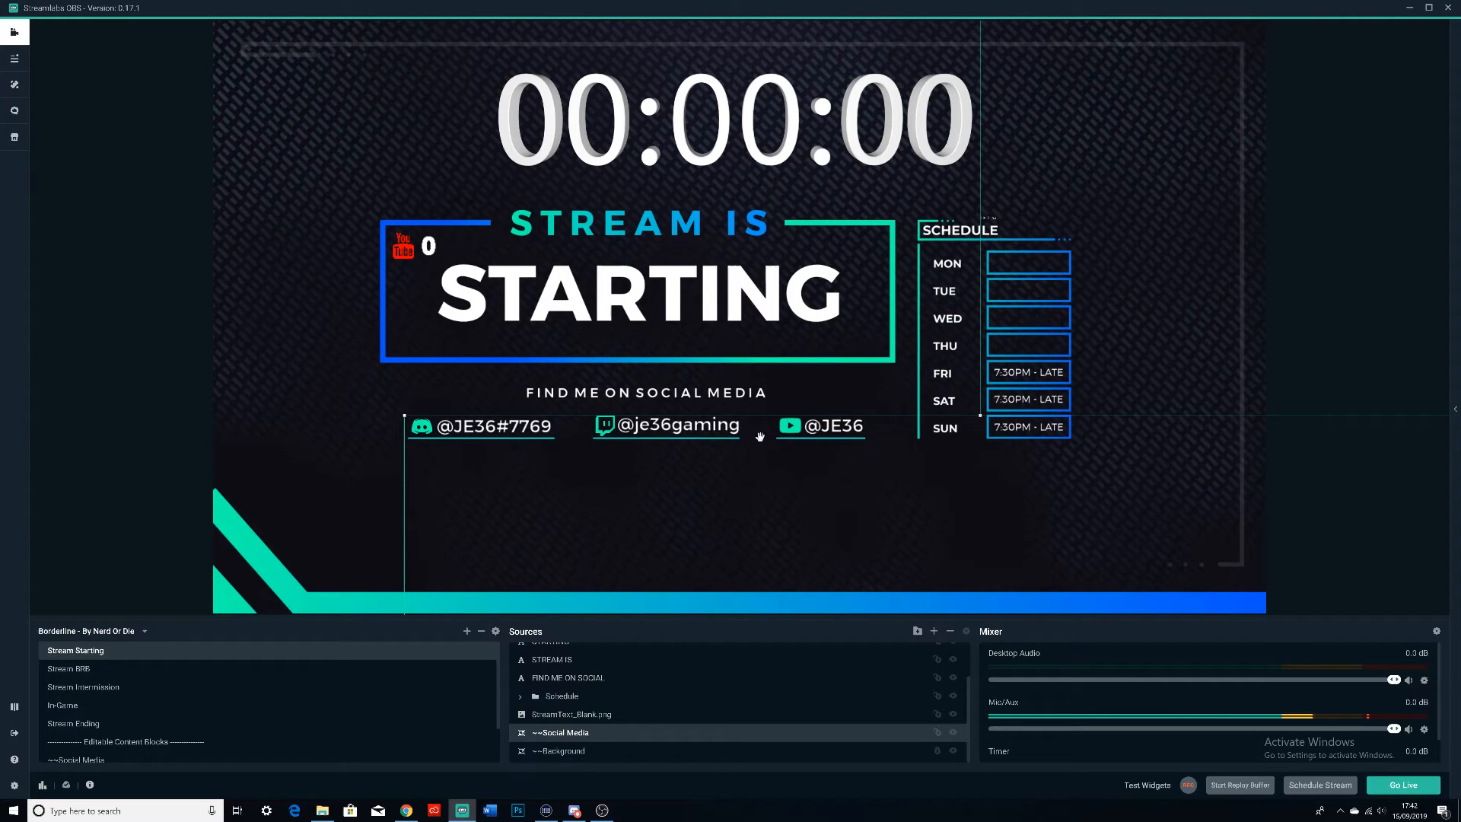
mouse_move(676, 420)
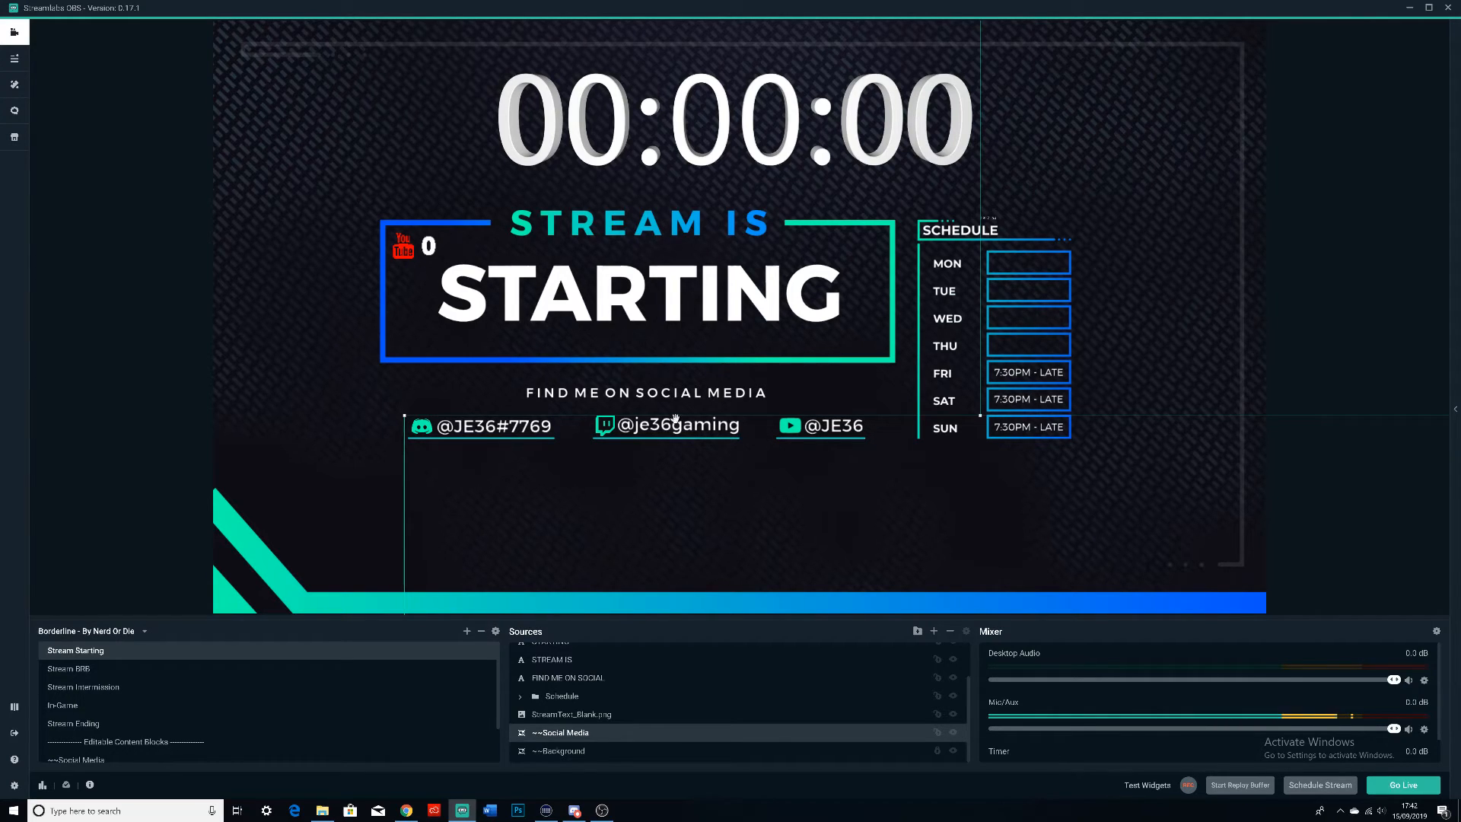
scroll("down", 3)
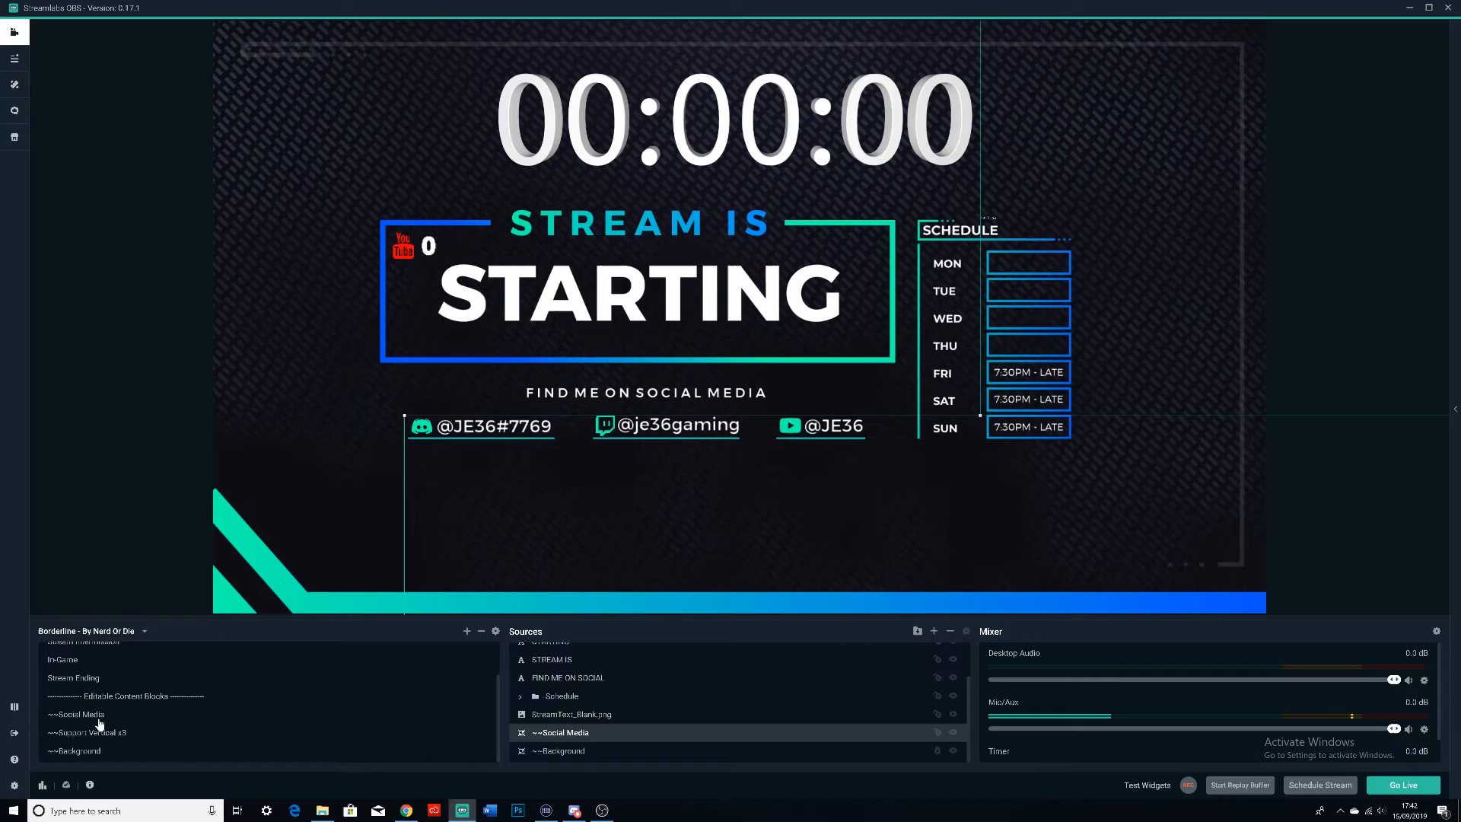
left_click(76, 714)
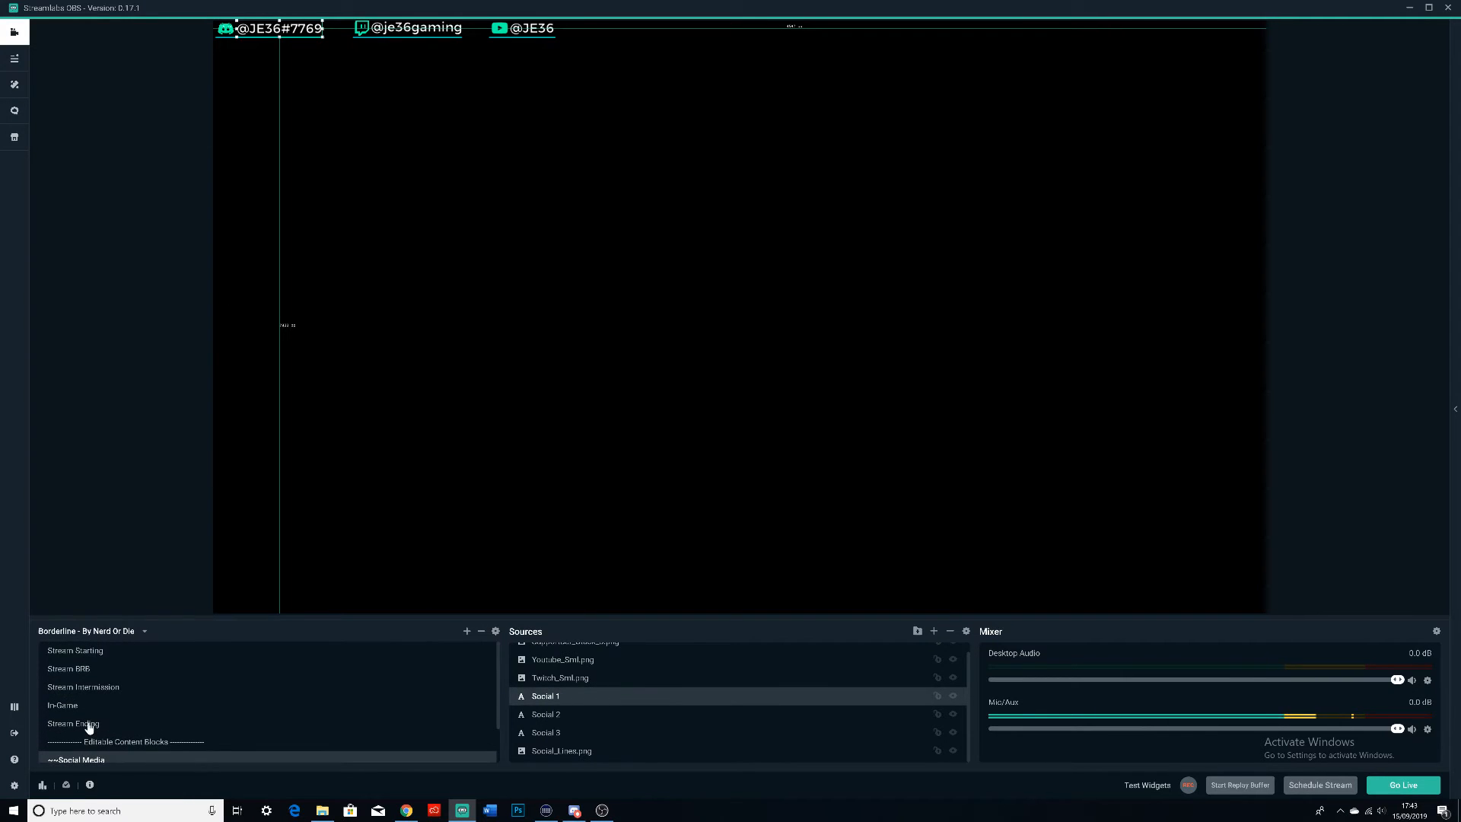
left_click(72, 723)
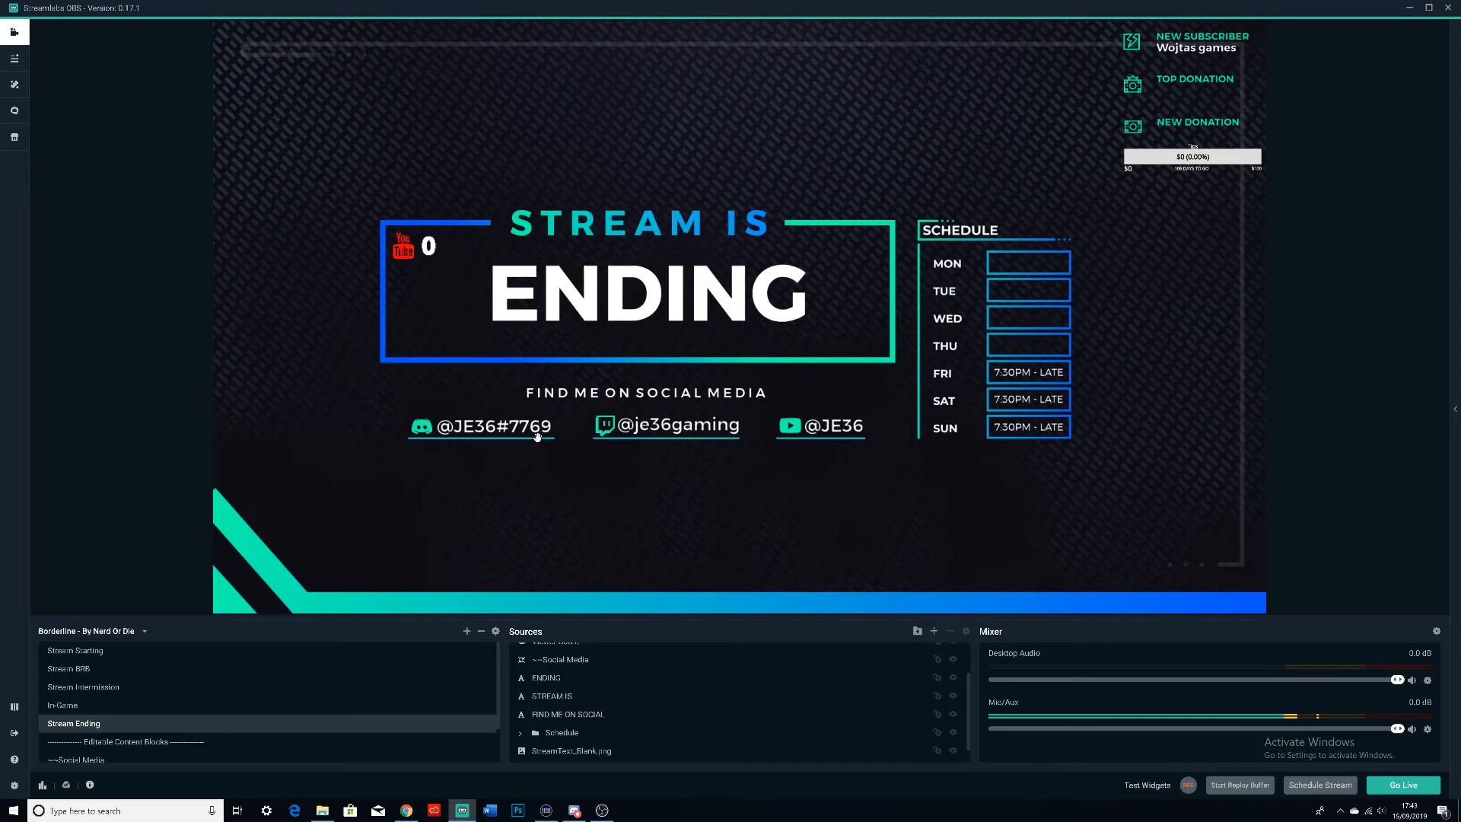
left_click(561, 651)
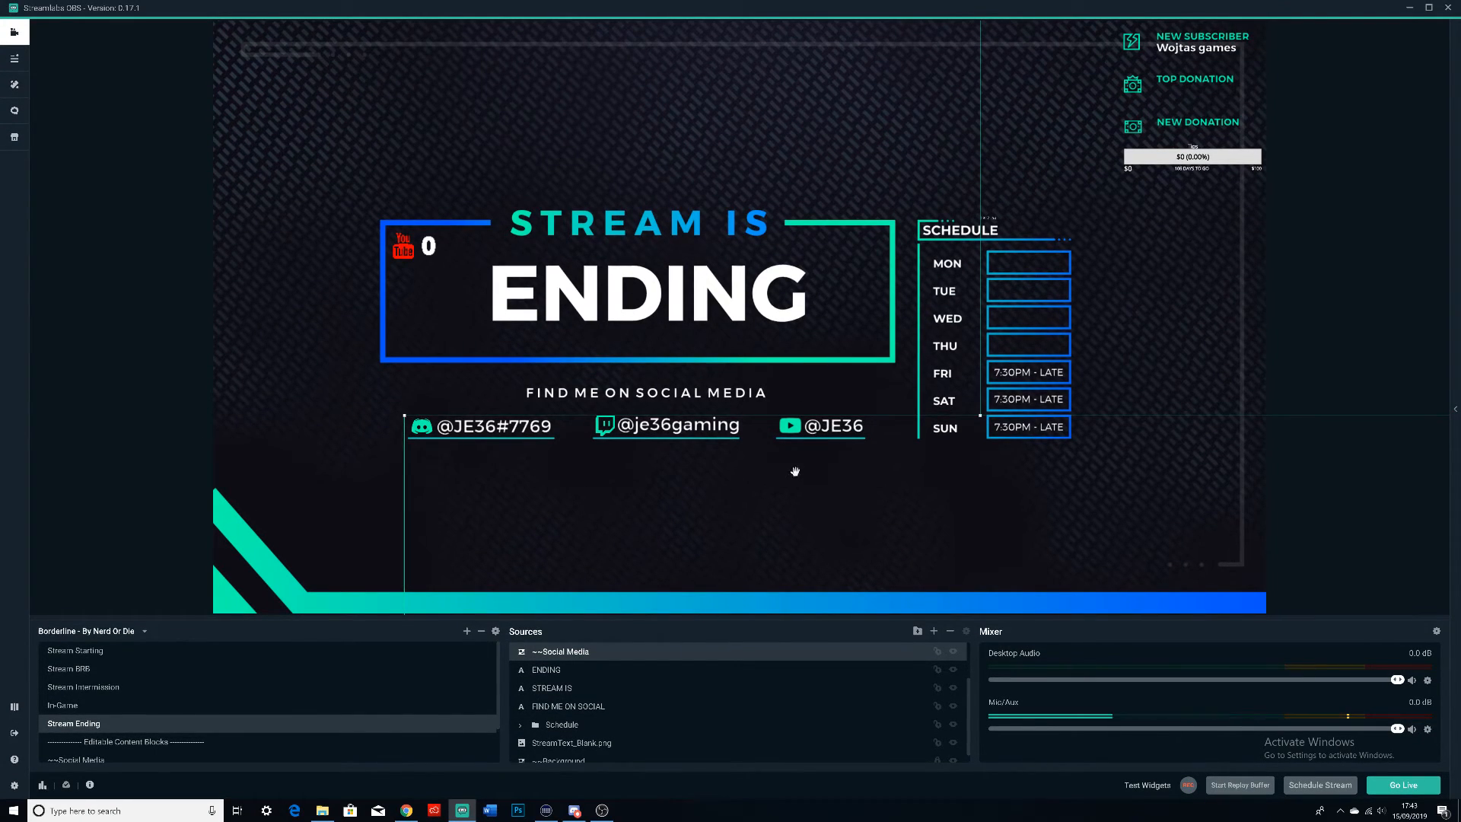
scroll("down", 3)
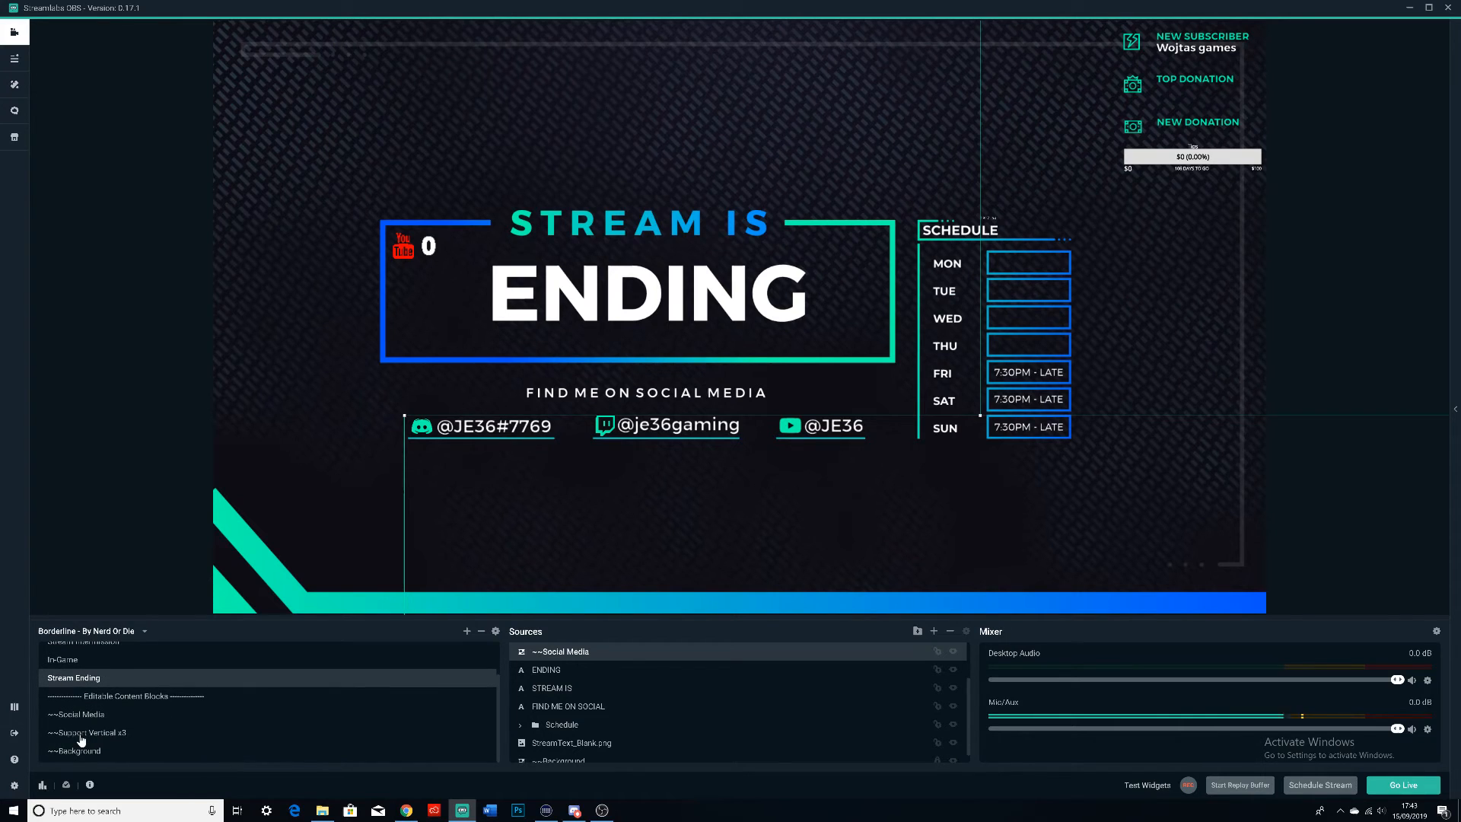
left_click(76, 751)
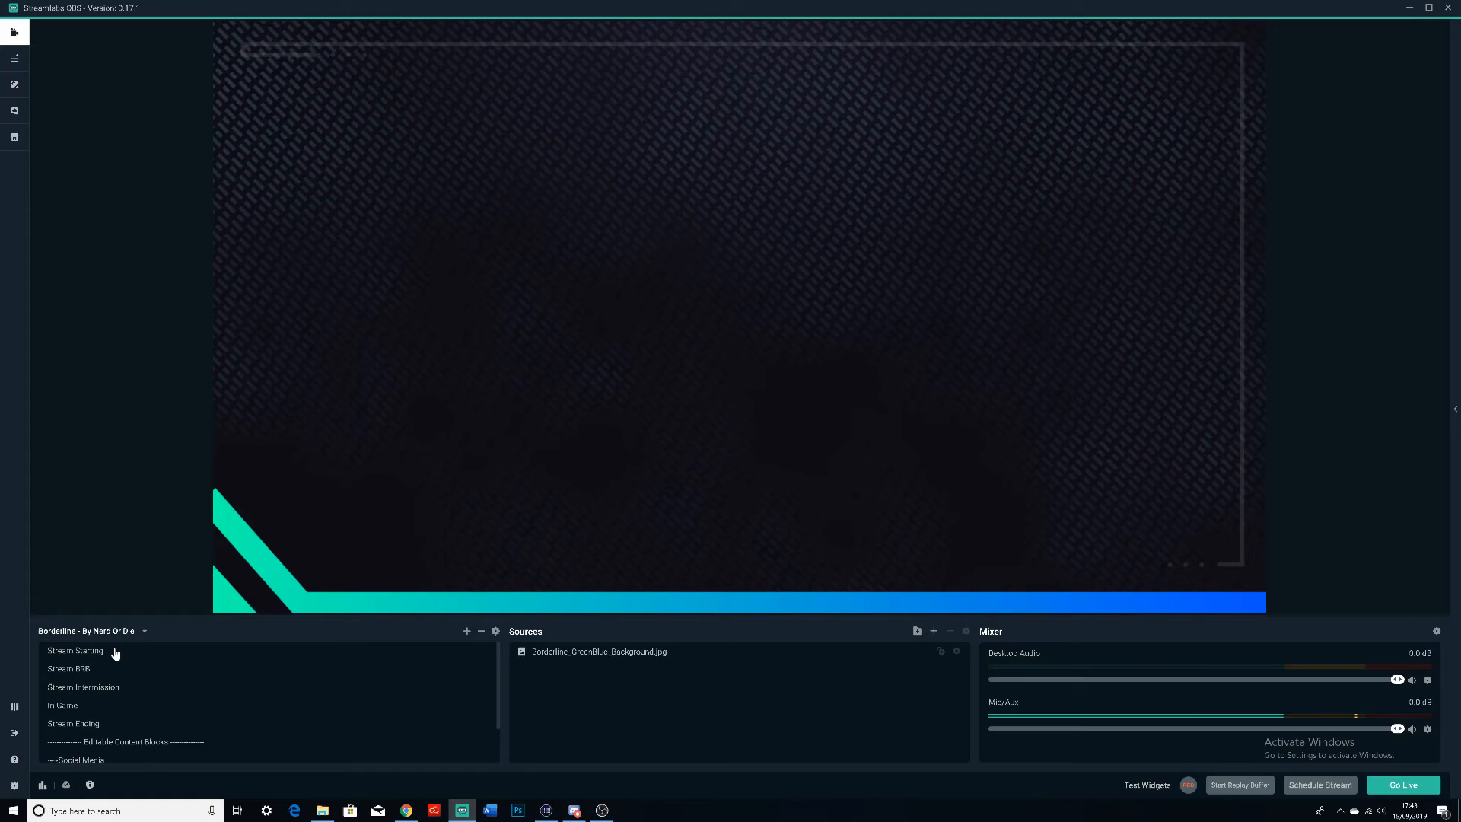
left_click(74, 650)
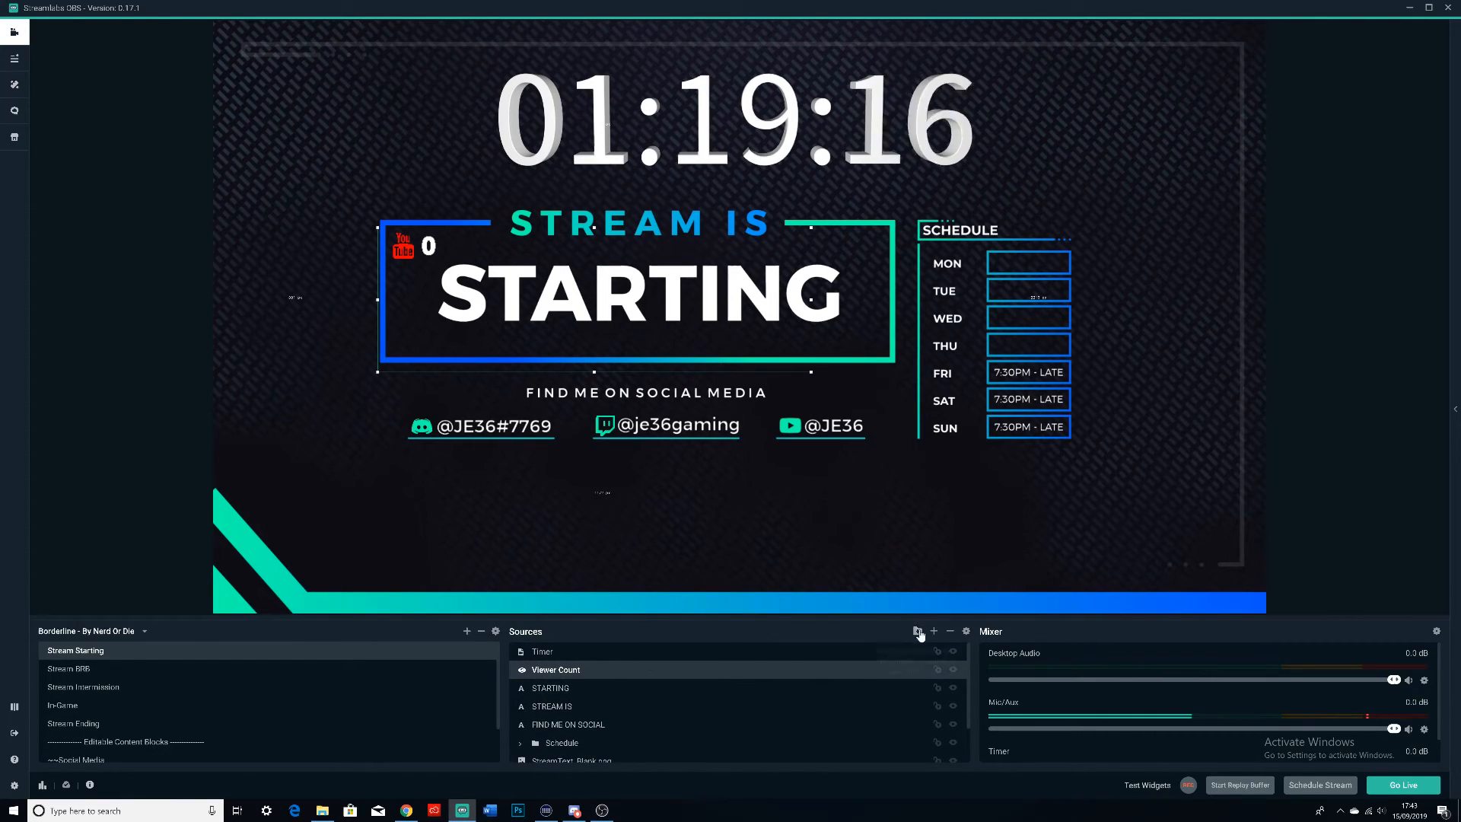
mouse_move(934, 631)
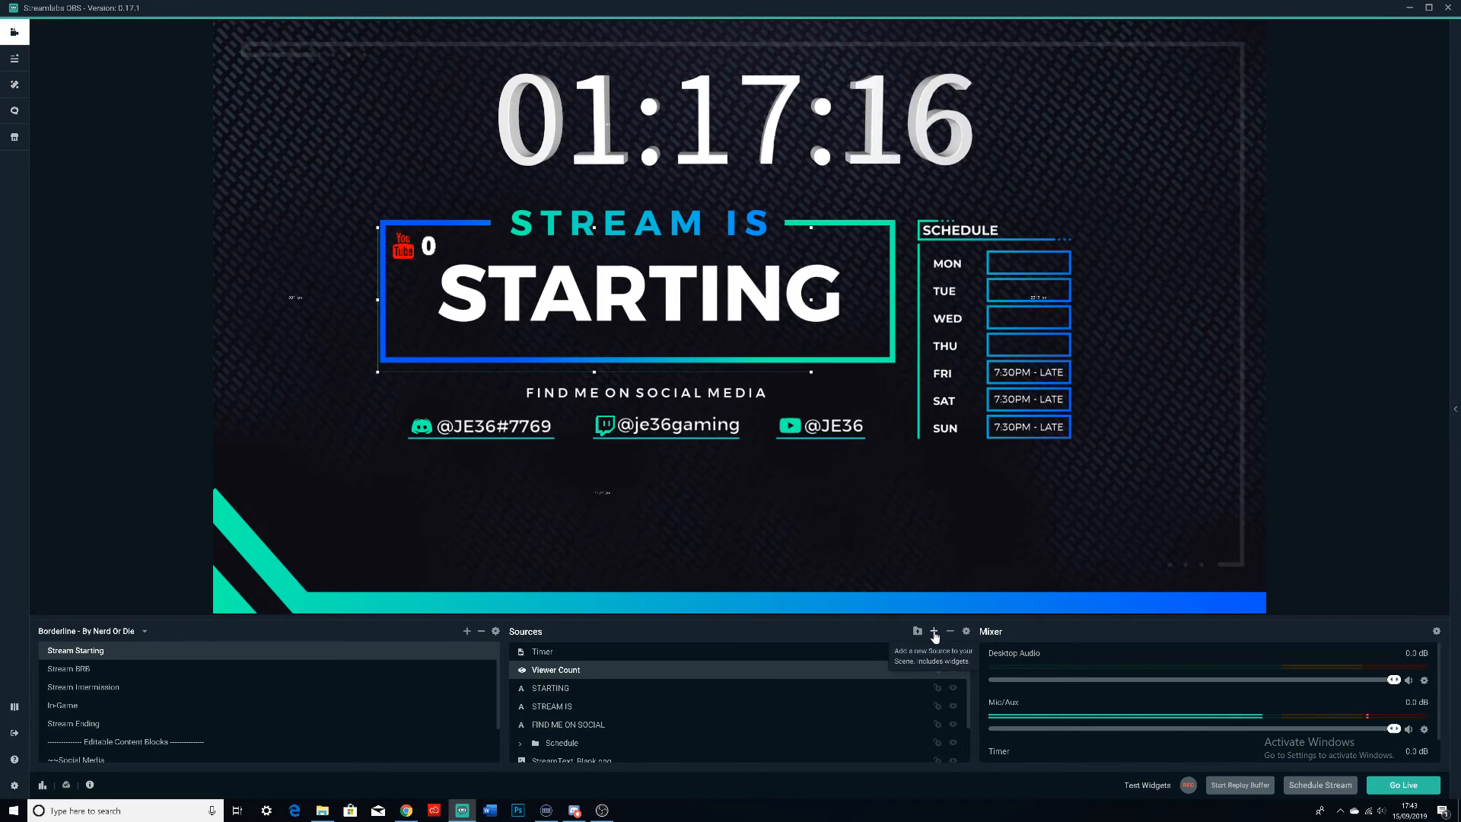
left_click(933, 633)
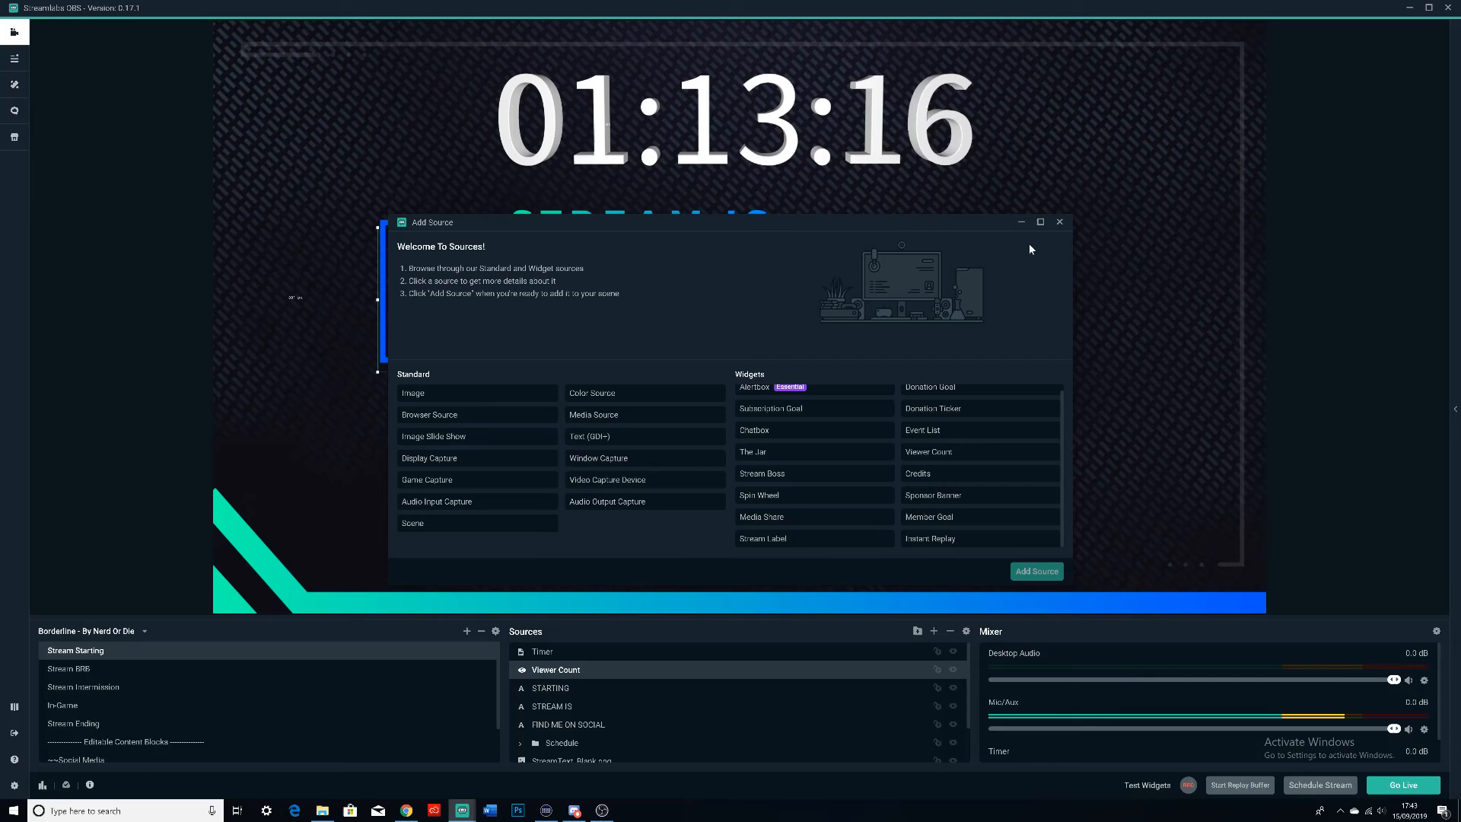
left_click(1059, 222)
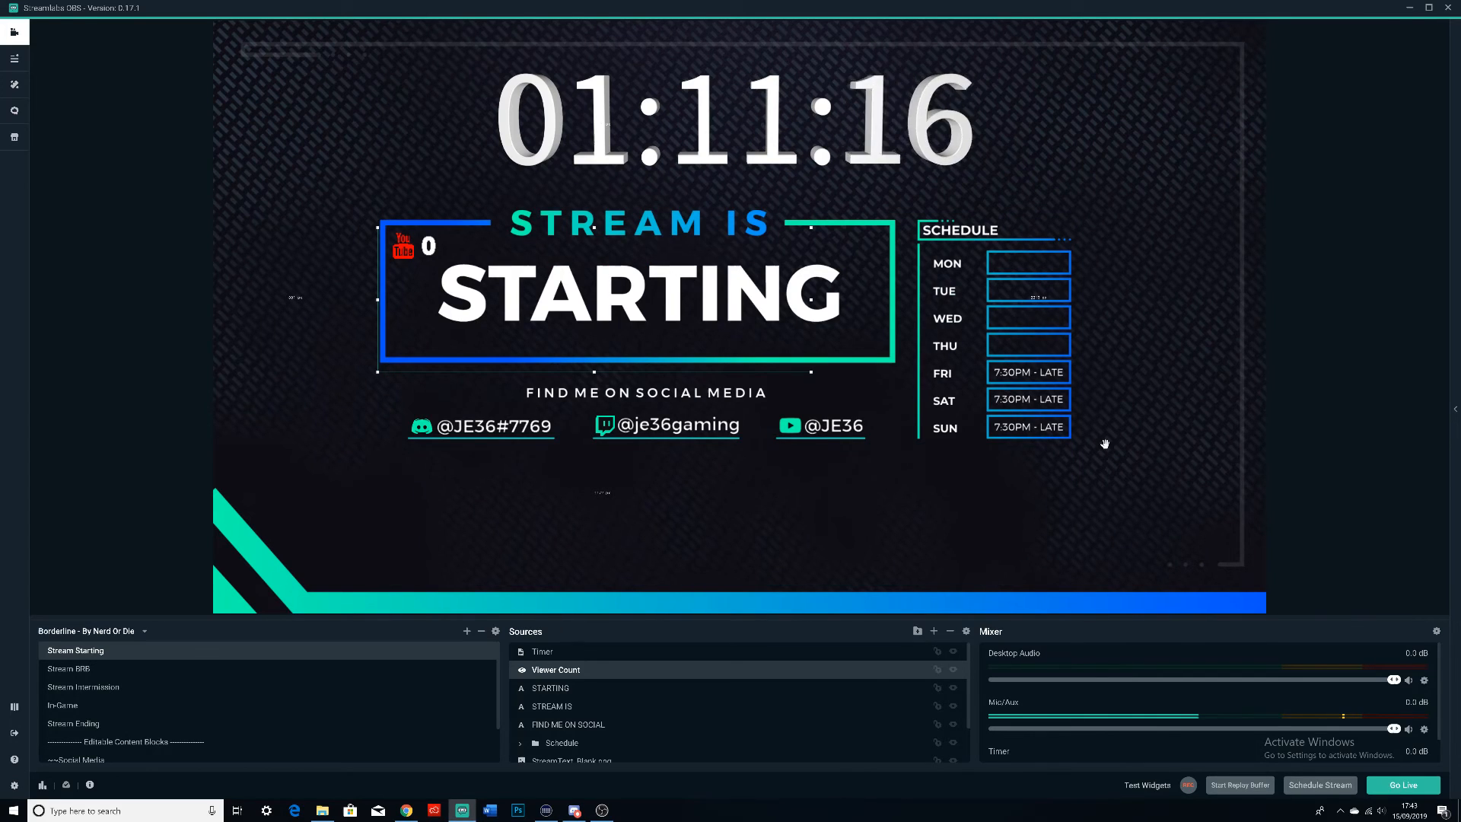